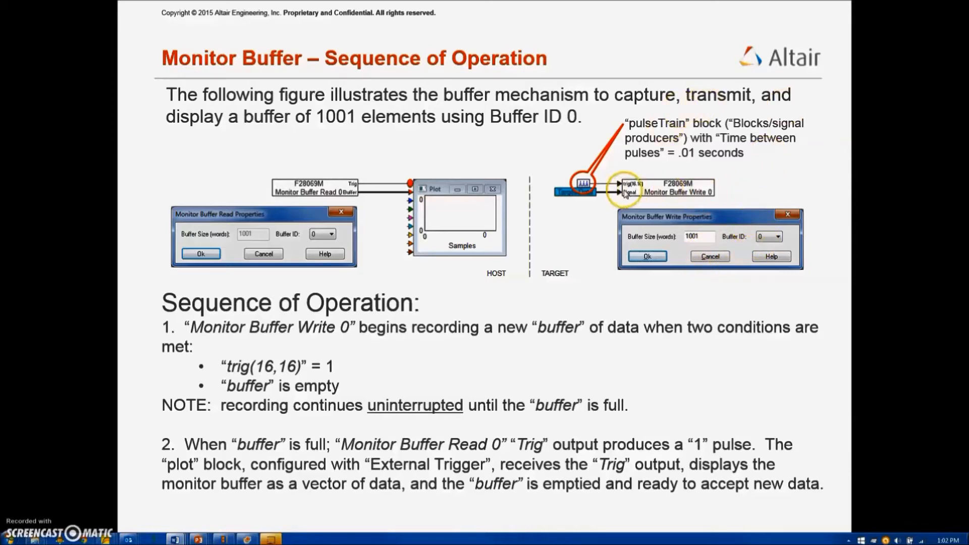
mouse_move(447, 259)
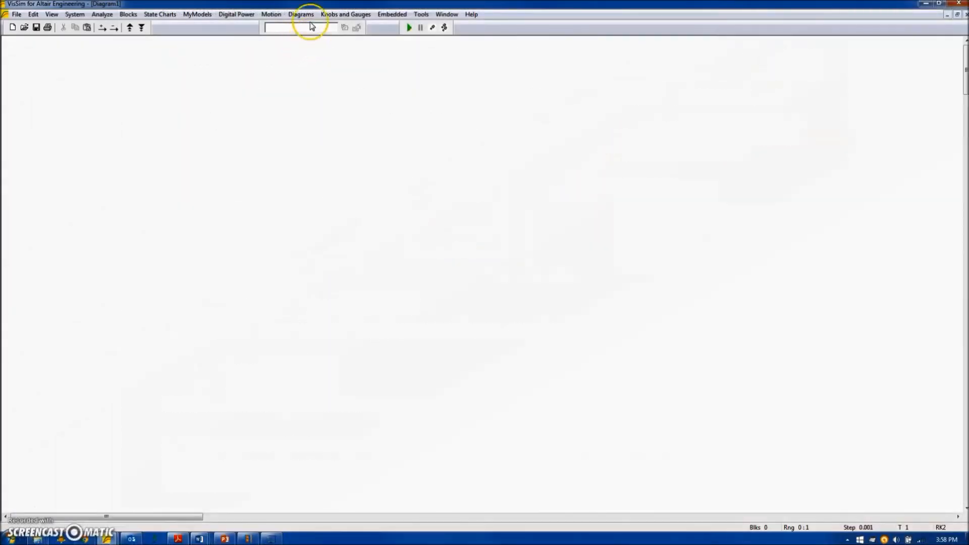
Load the fixed-point ramp example, keep Ramp32's 0-to-1 range, and simulate with constant 5.
left_click(301, 14)
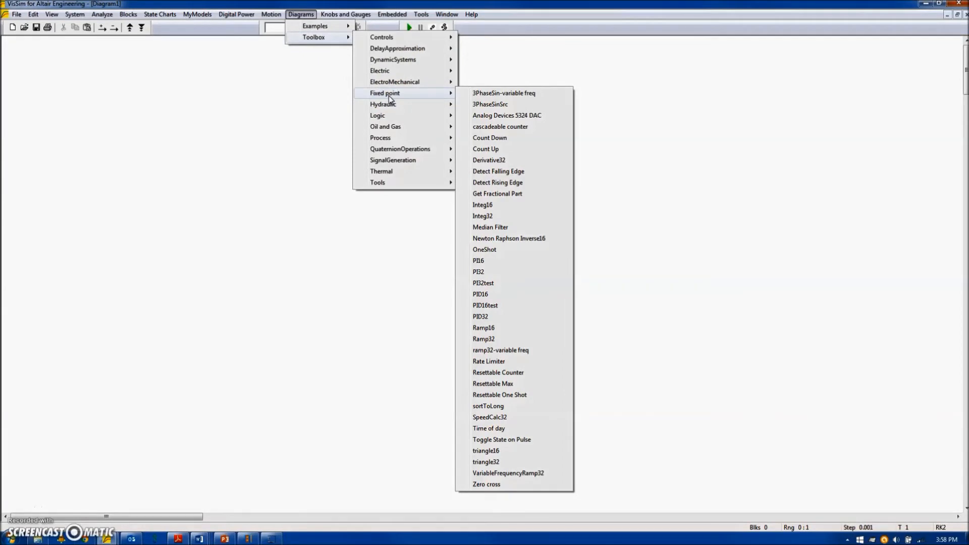
mouse_move(531, 271)
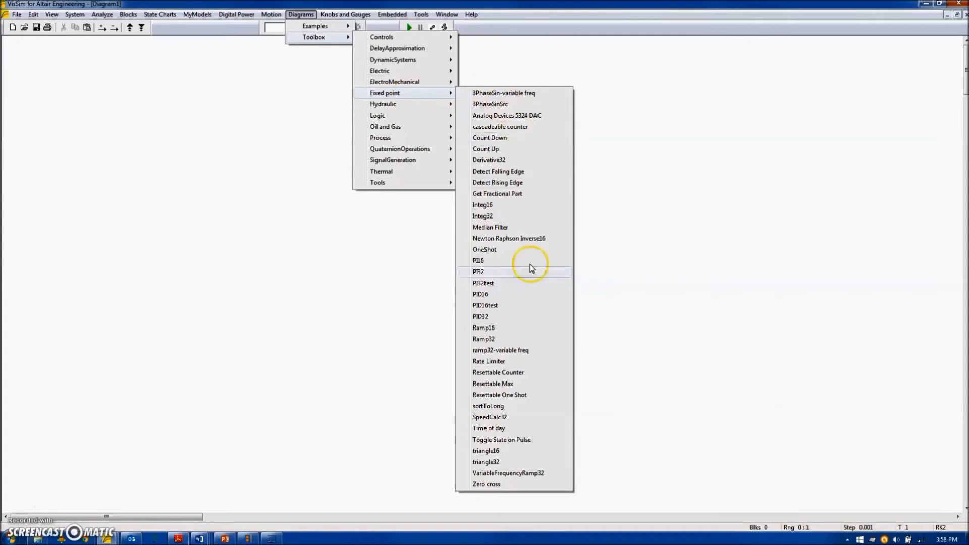
left_click(483, 339)
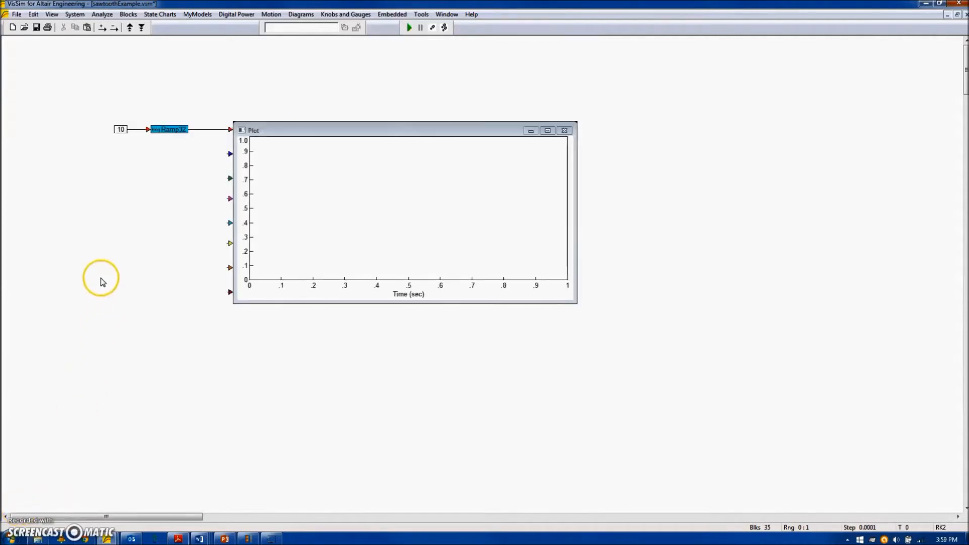
mouse_move(121, 145)
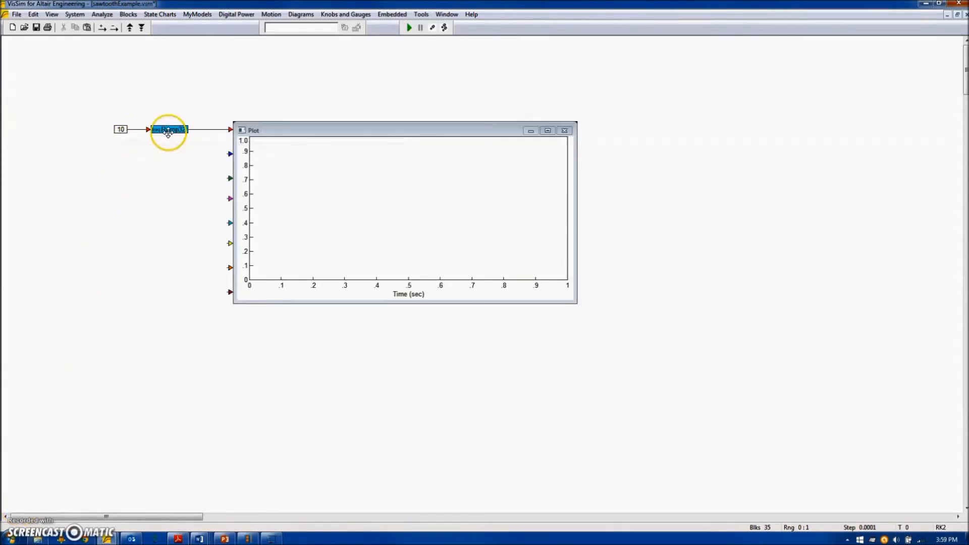
double_click(168, 130)
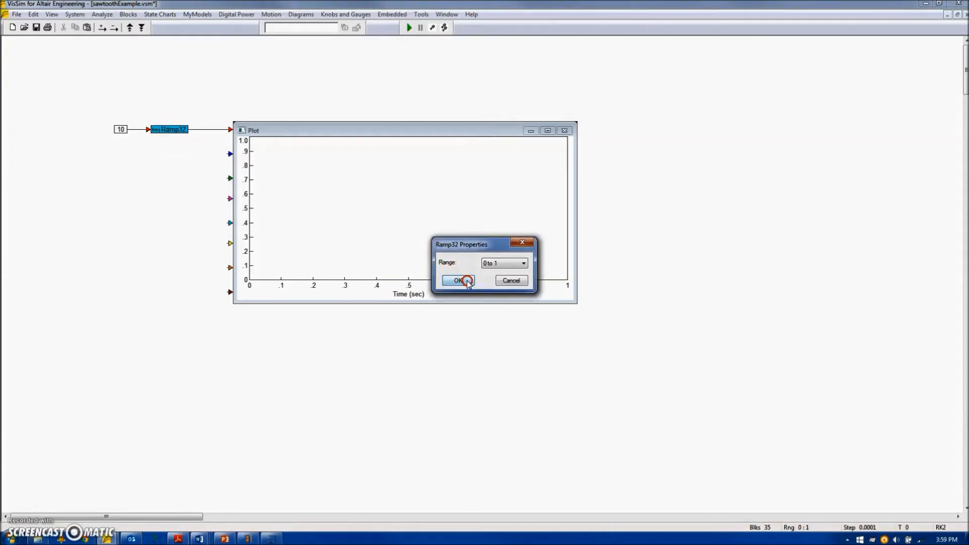
left_click(459, 281)
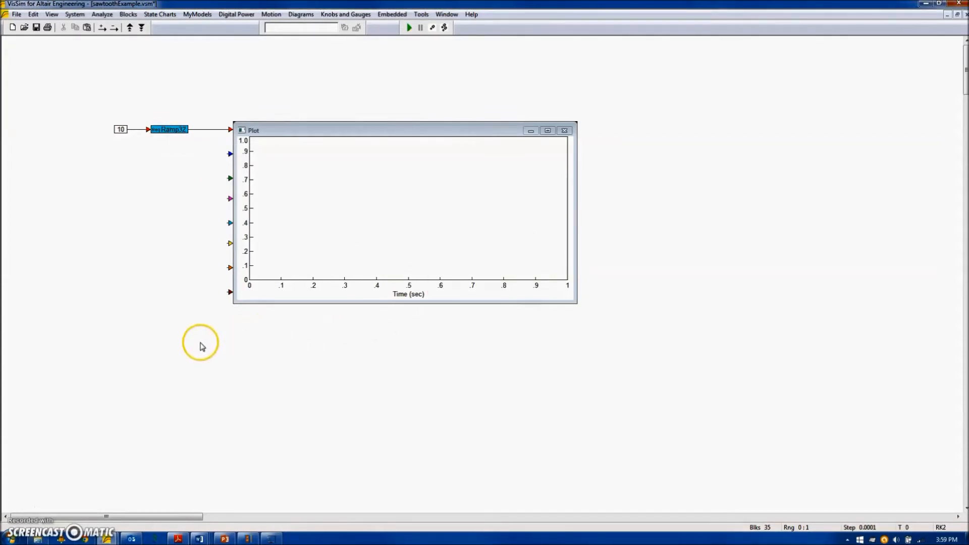
mouse_move(603, 307)
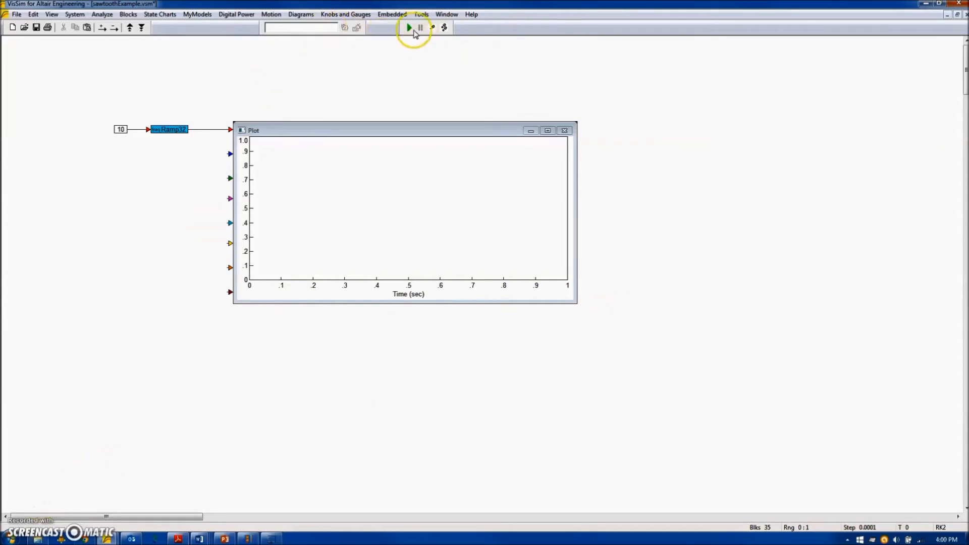
left_click(408, 27)
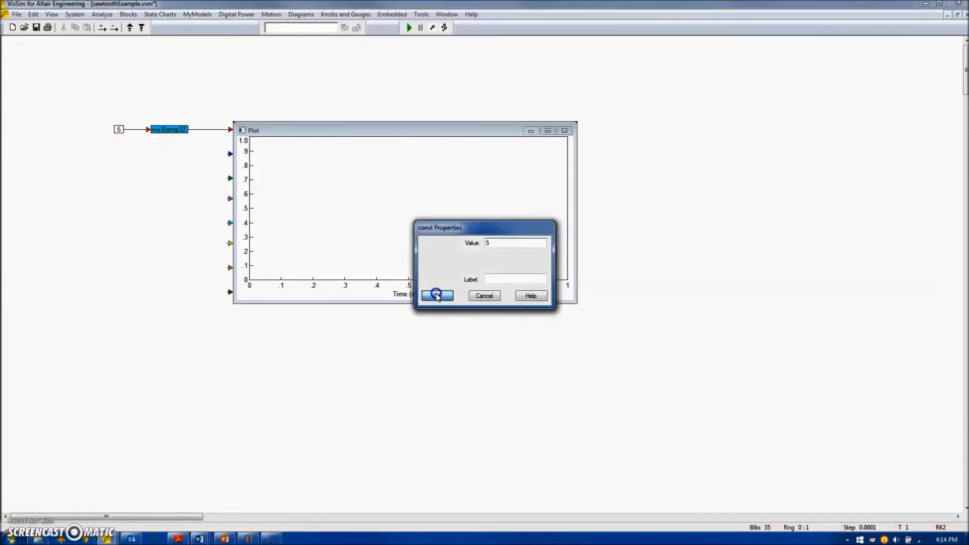
left_click(436, 295)
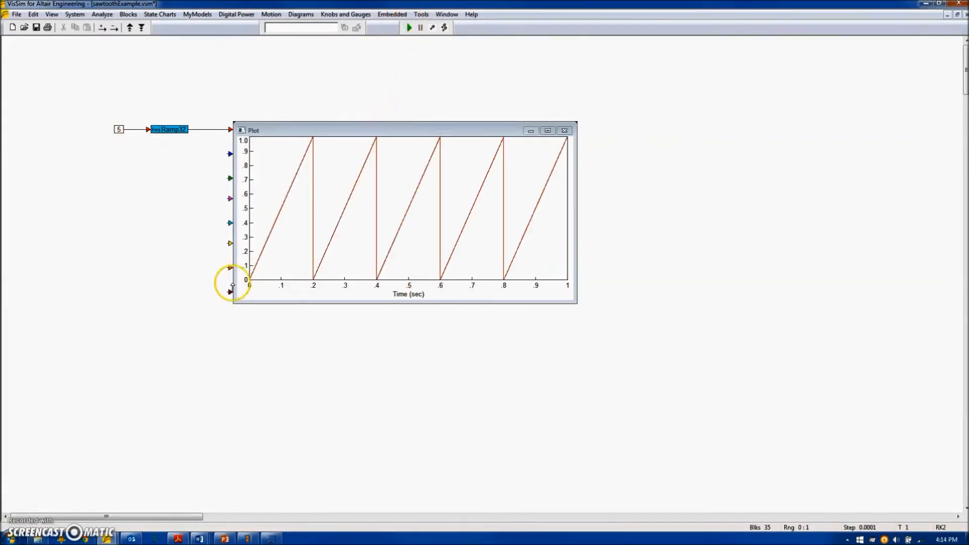
mouse_move(541, 299)
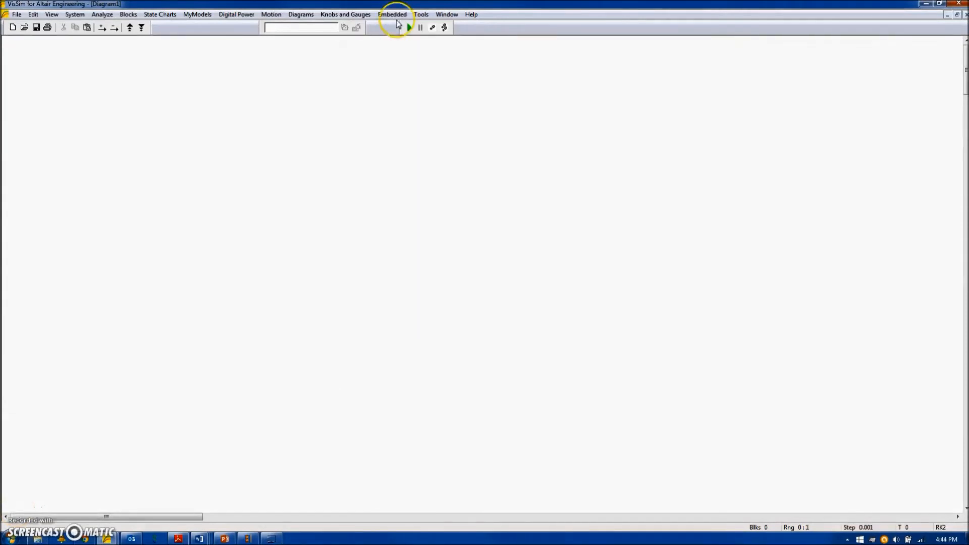
Add an F28x Config target block for F28069M using TI XDS100v2 USB.
left_click(391, 14)
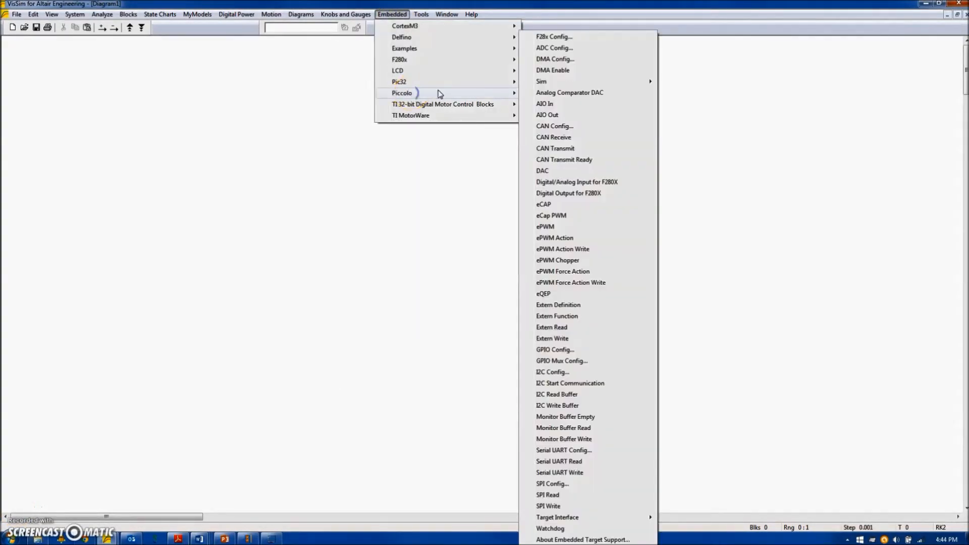
mouse_move(553, 36)
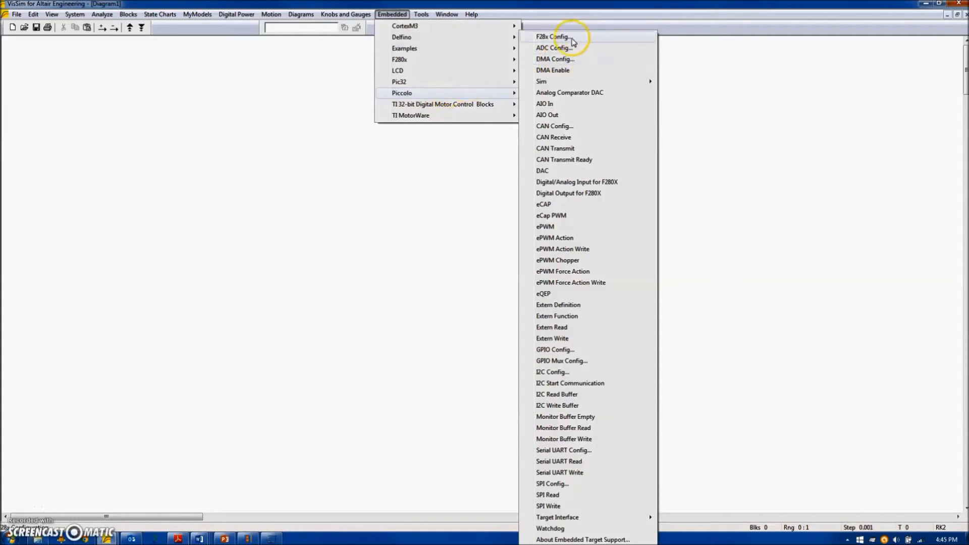
left_click(551, 36)
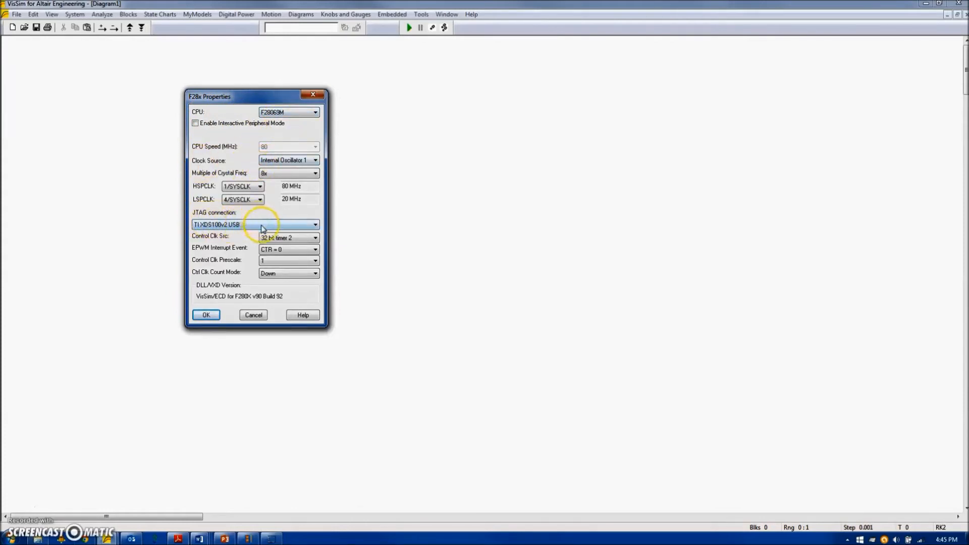
left_click(205, 314)
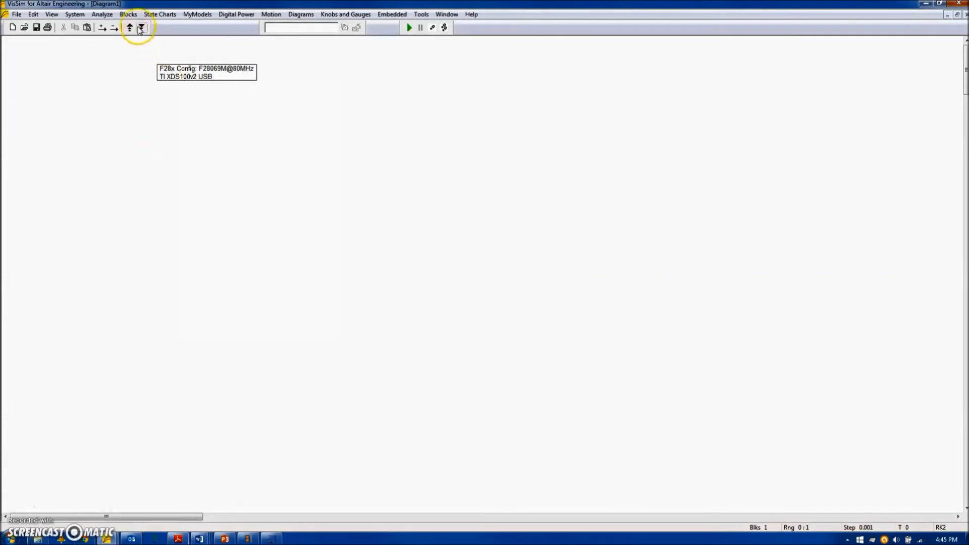
Insert a slider and set its lower bound to 50.
left_click(127, 14)
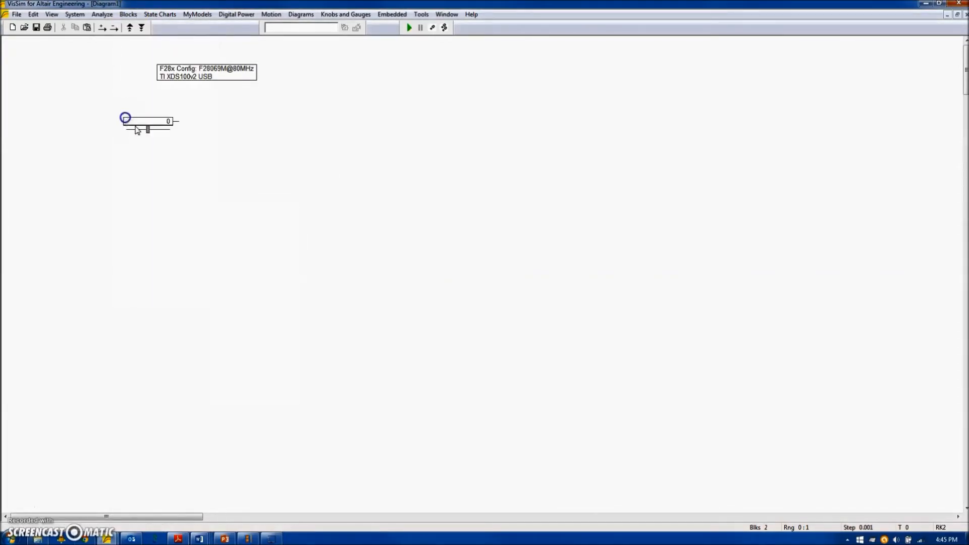
double_click(146, 121)
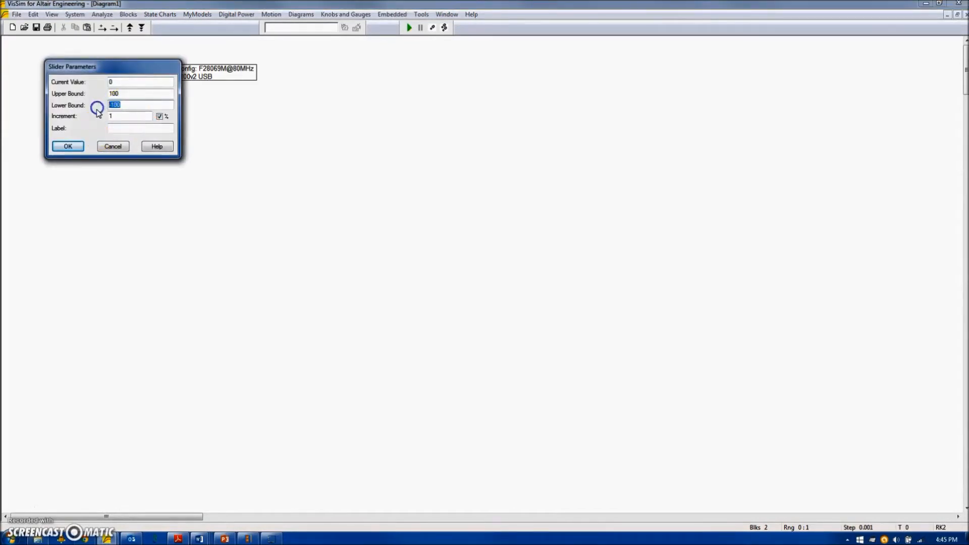
type("50")
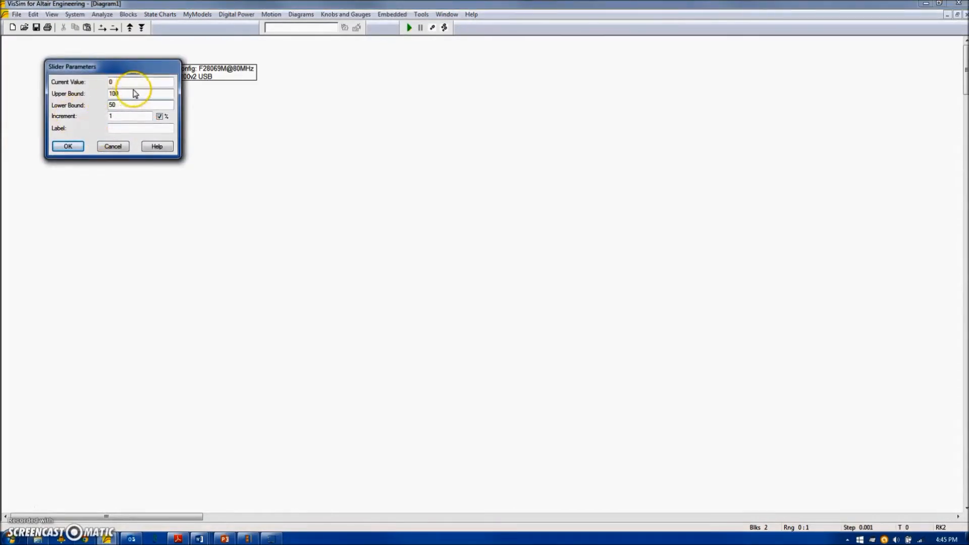
left_click(68, 146)
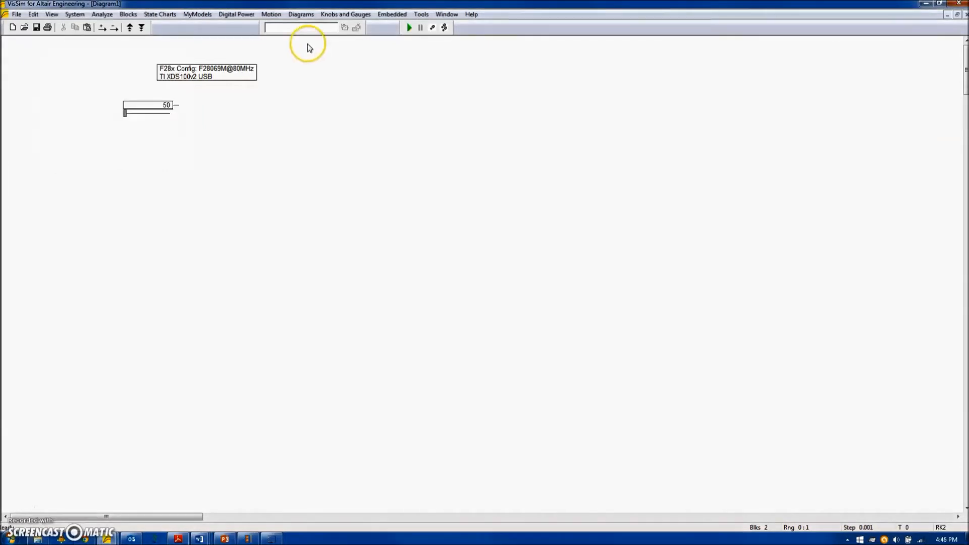
Place a VariableFrequencyRamp32 after the slider, followed by a 2*pi gain, sine block and variable y.
left_click(300, 13)
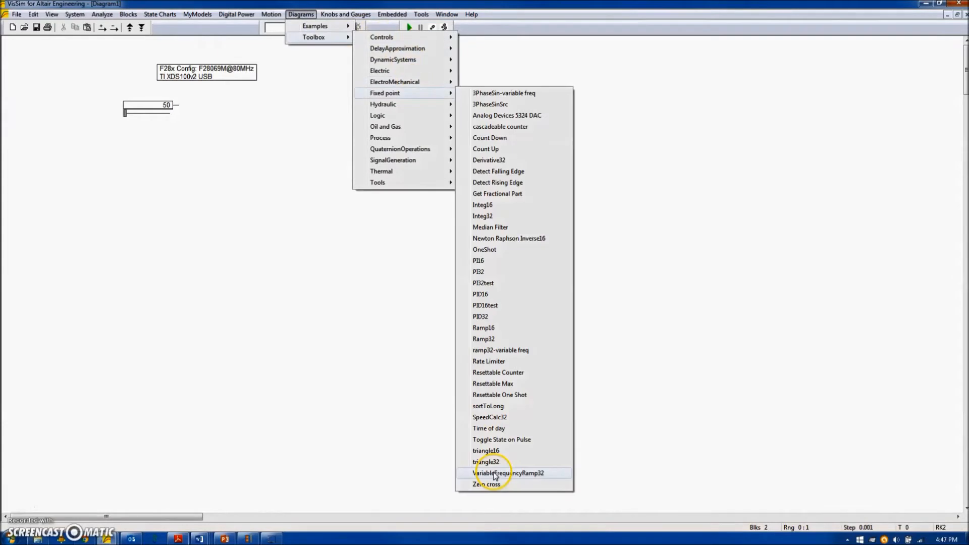
left_click(508, 472)
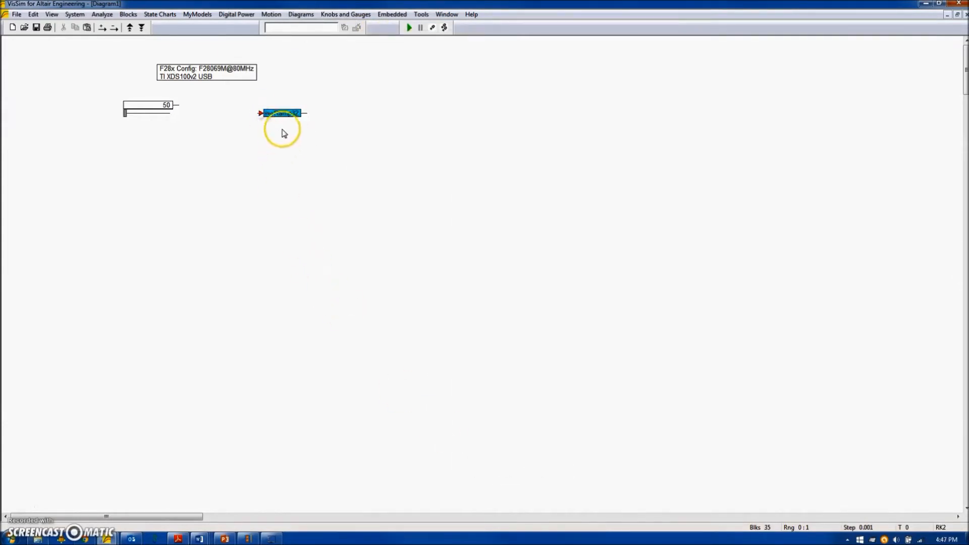
left_click(523, 262)
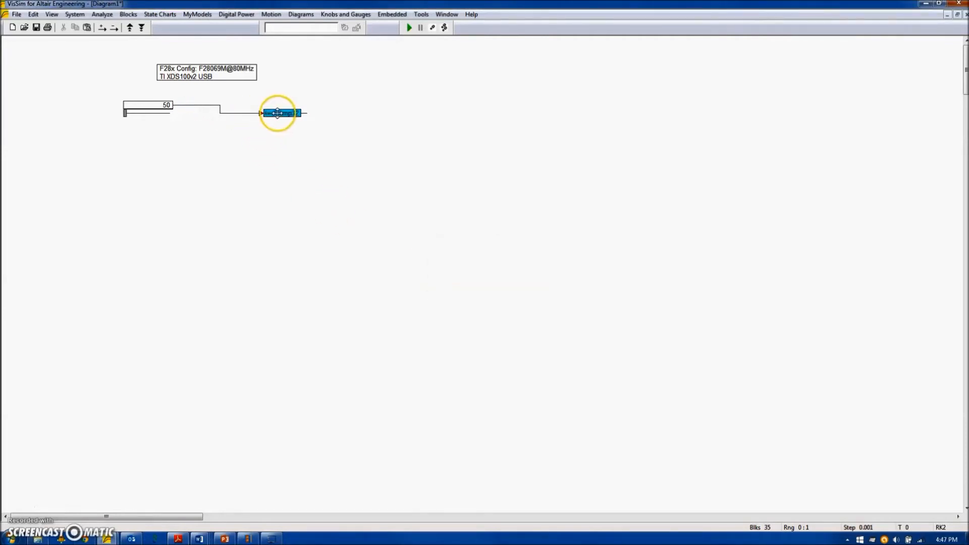
left_click(127, 14)
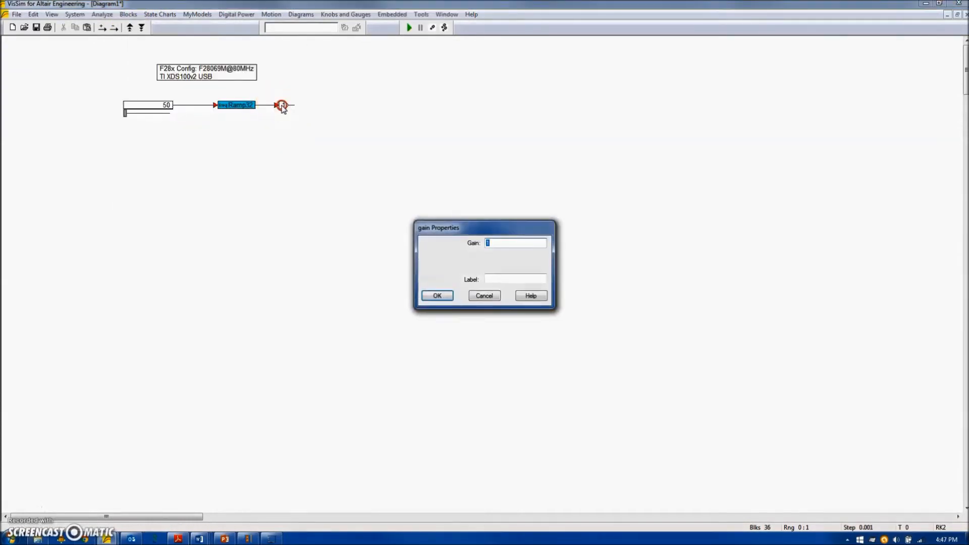
type("2lp")
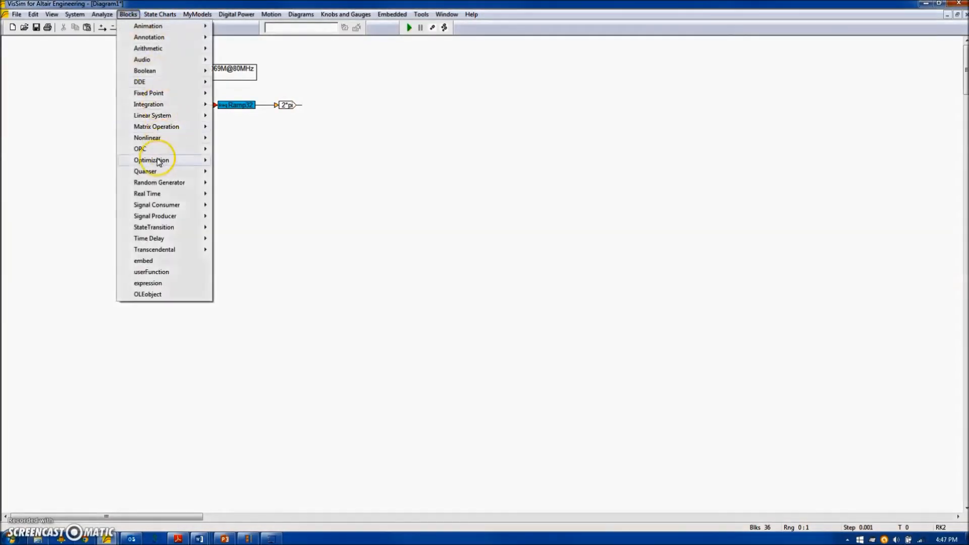
mouse_move(154, 249)
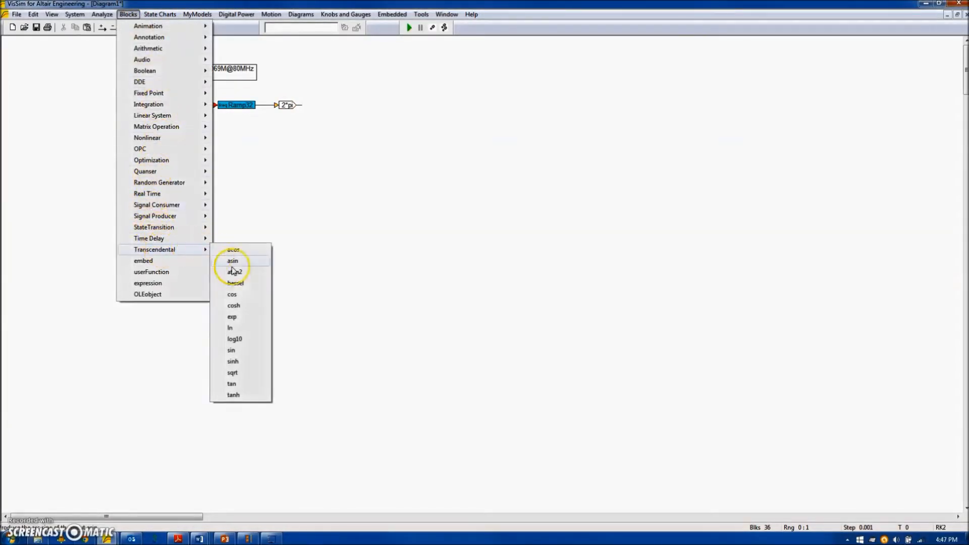
left_click(231, 350)
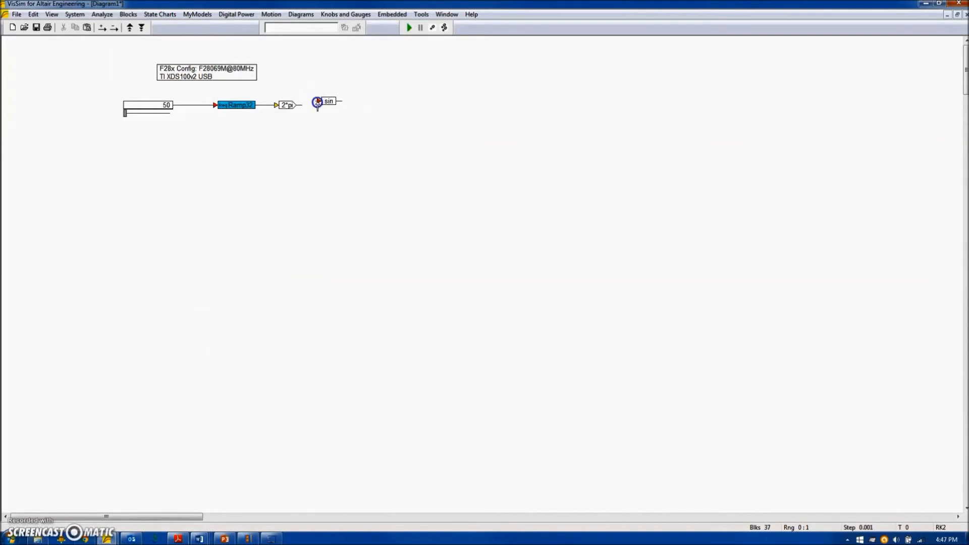
left_click(127, 14)
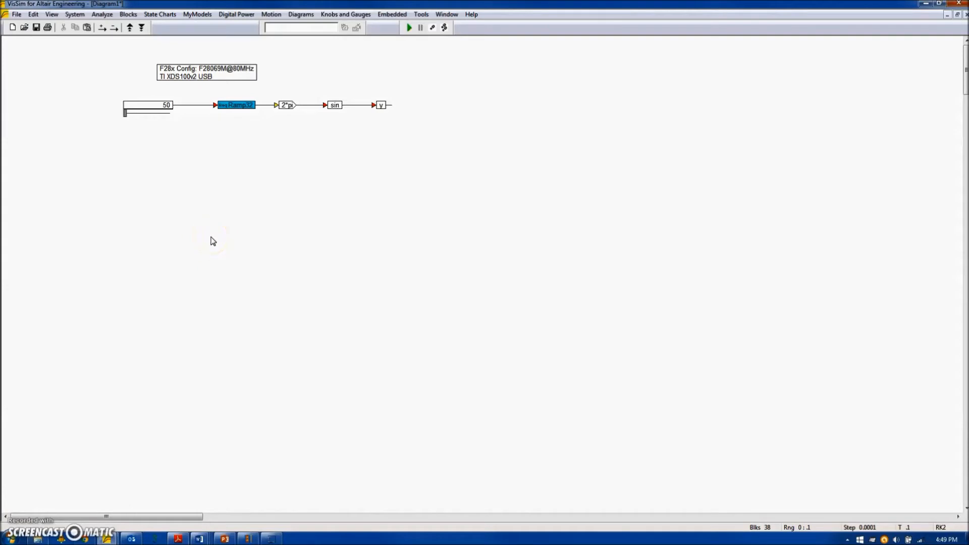
Confirm the 0.1 s, 0.0001 s-step simulation range and select the ramp, 2*pi, sin, y blocks.
left_click(74, 13)
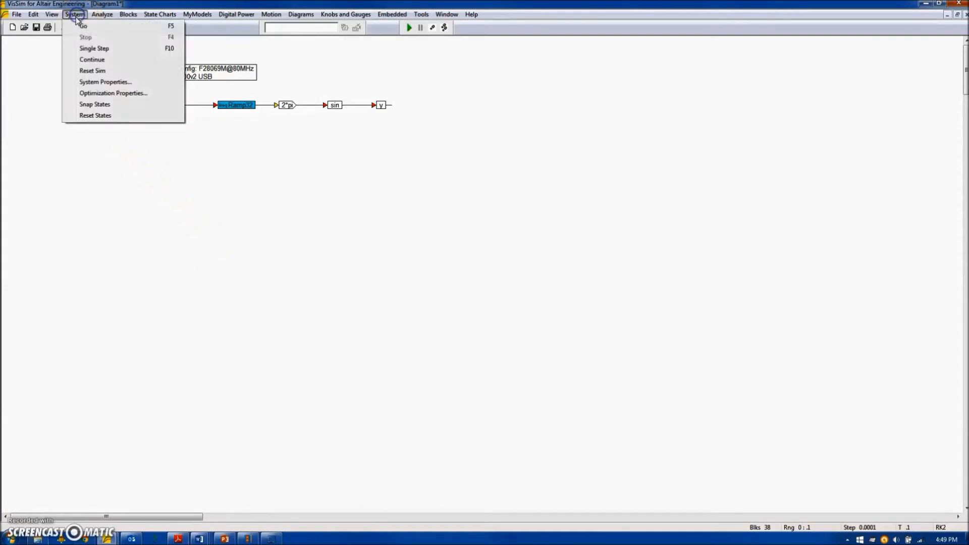
left_click(105, 82)
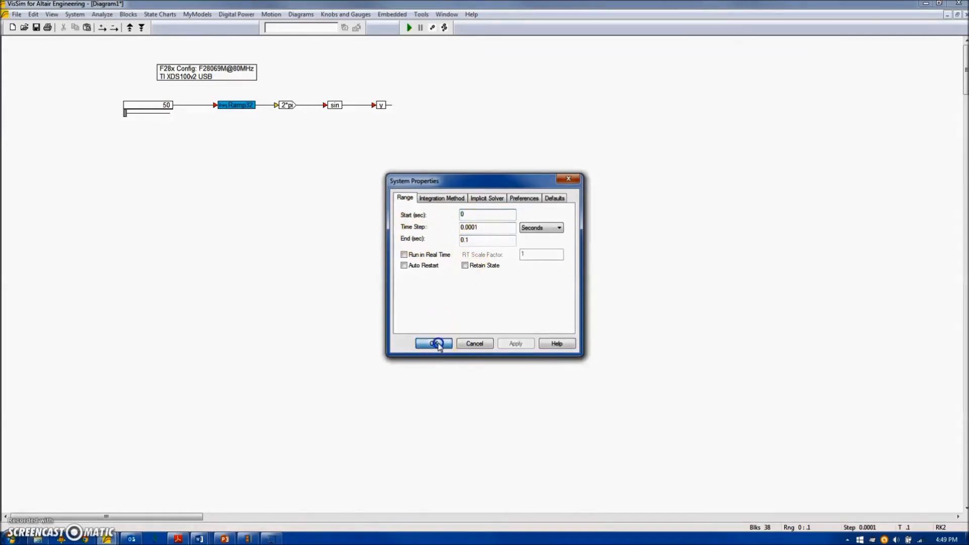
left_click(127, 14)
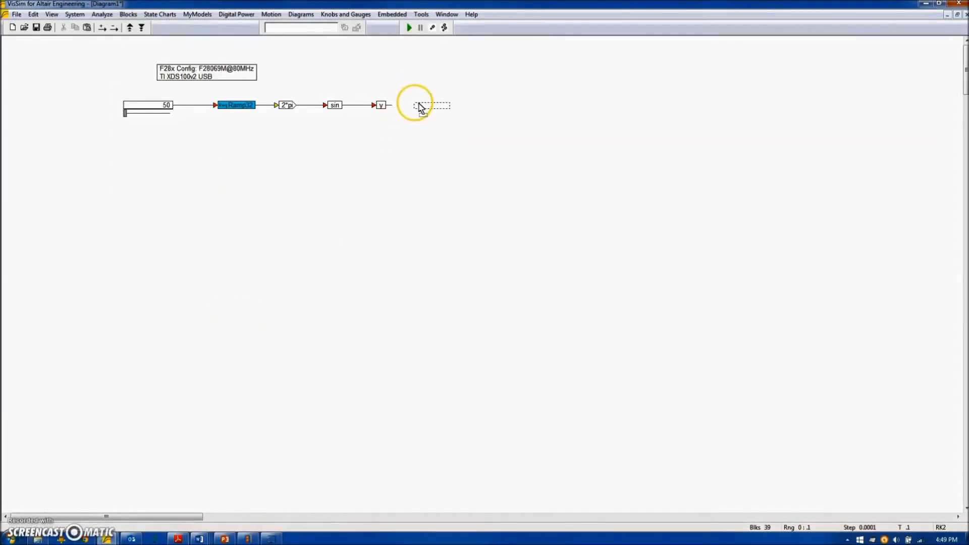
left_click_drag(417, 105, 528, 182)
type("Target Calculat")
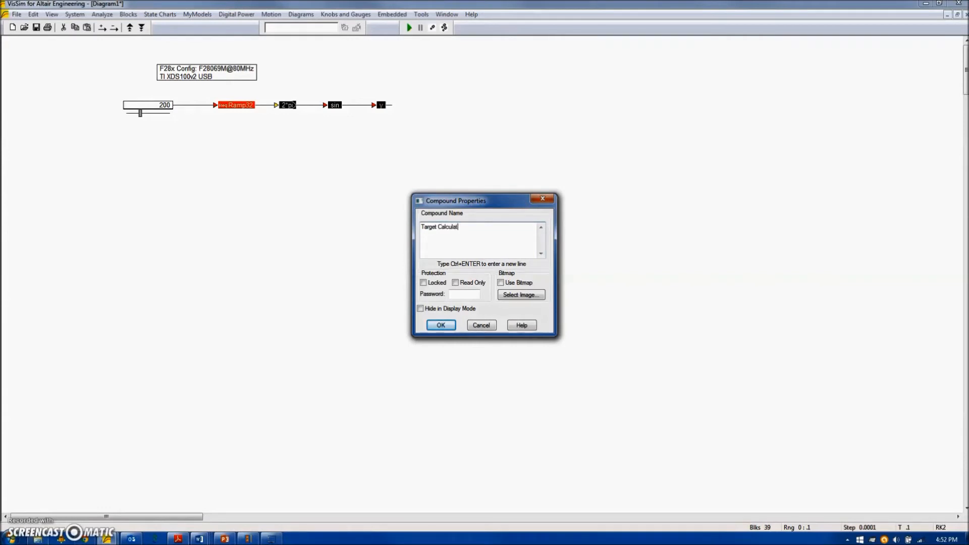
Create the 'Target Calculations' compound, open it, and add a Monitor Buffer Write block.
left_click(440, 324)
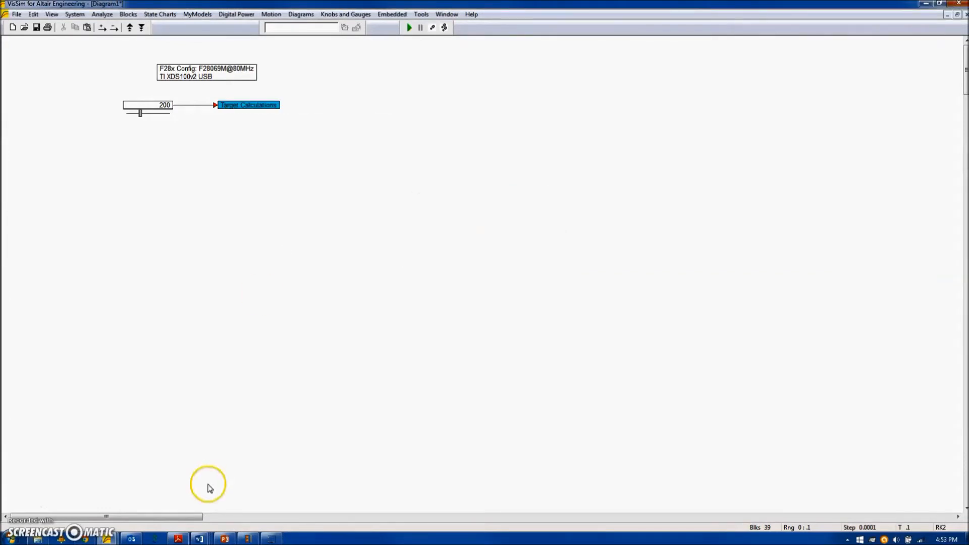
mouse_move(154, 259)
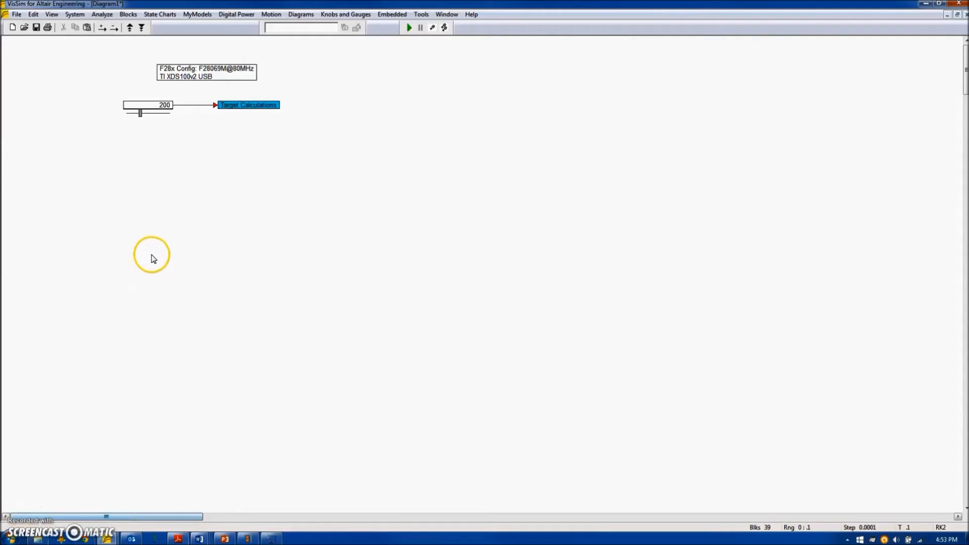
mouse_move(264, 130)
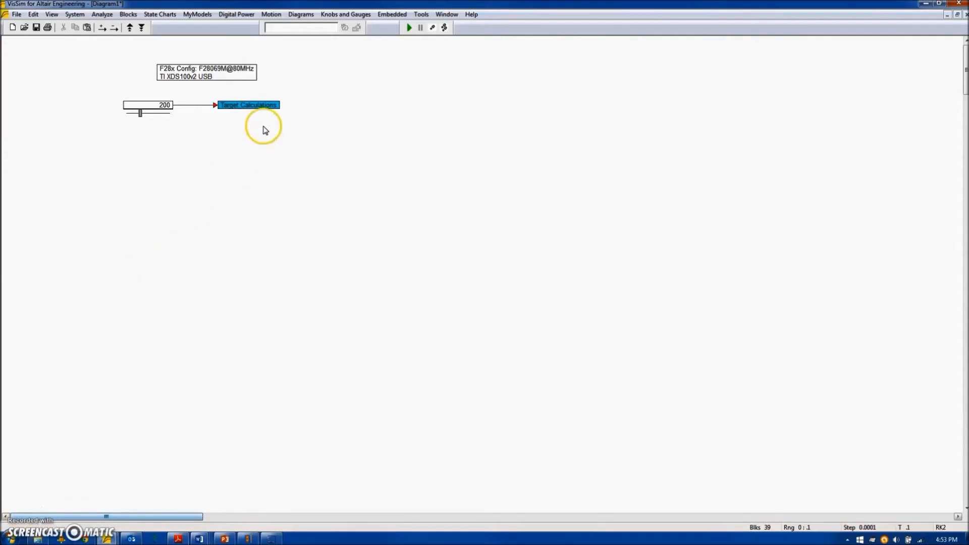
double_click(248, 104)
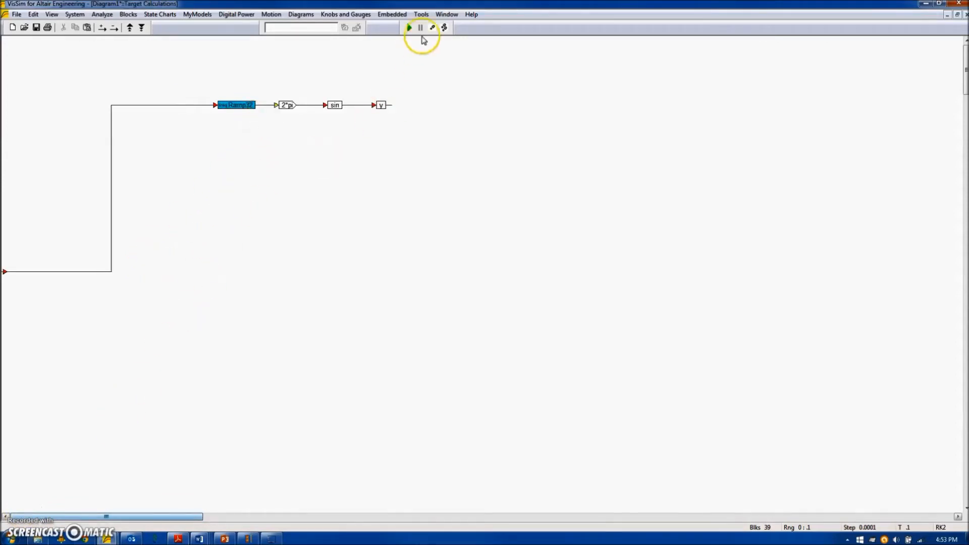
left_click(392, 13)
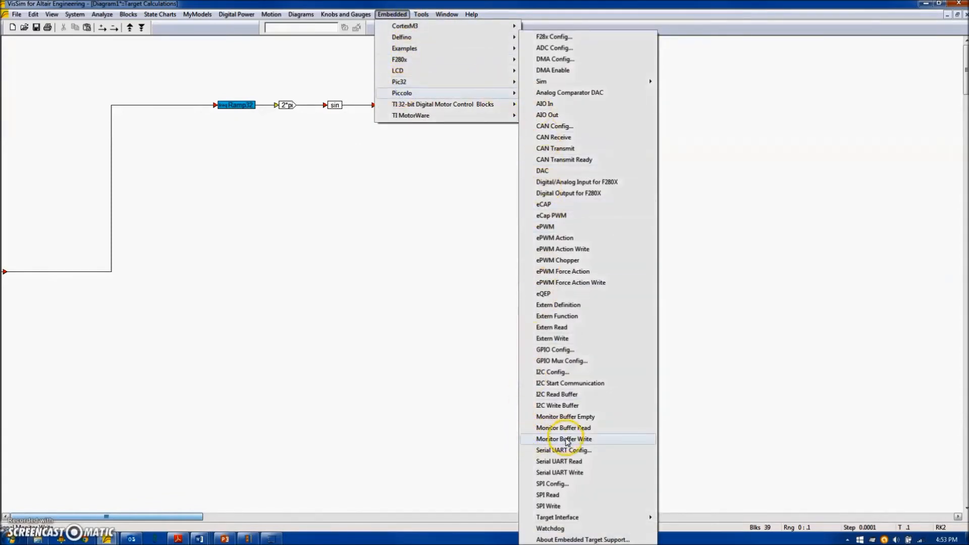
left_click(564, 439)
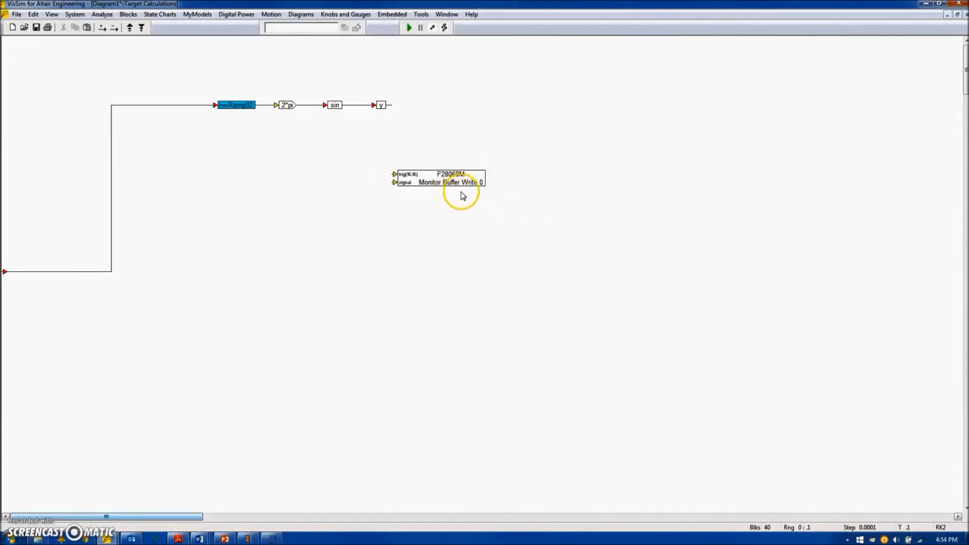
Set Monitor Buffer Write 0 to a buffer size of 250 words.
double_click(439, 178)
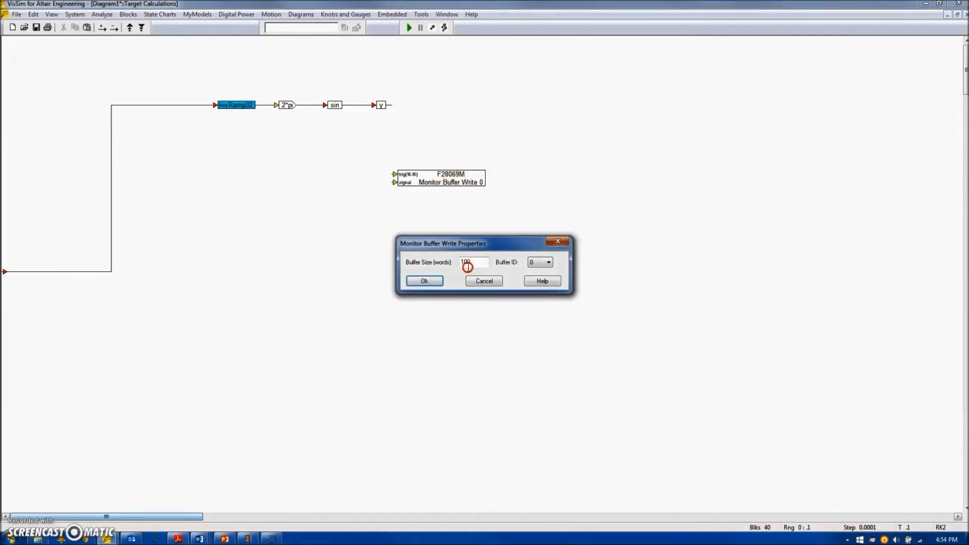
type("2")
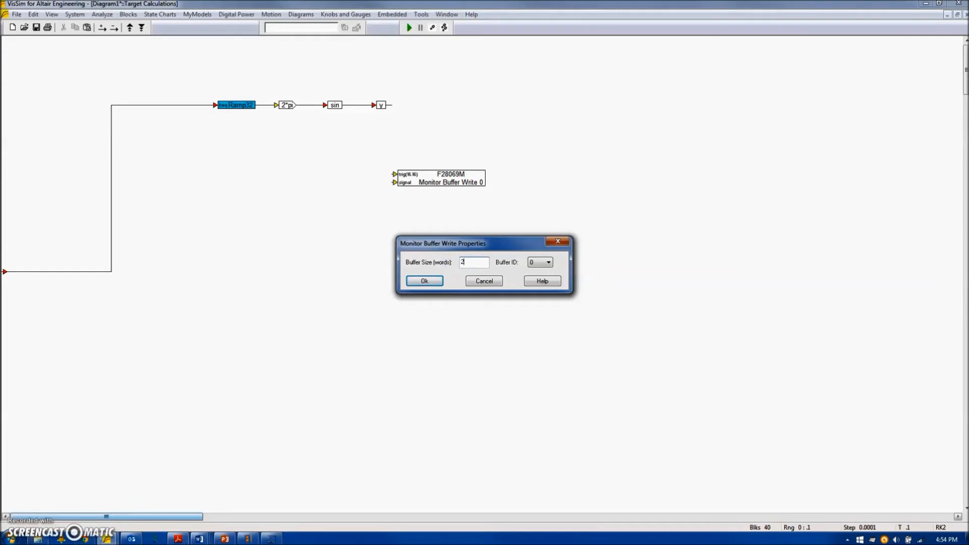
type("250")
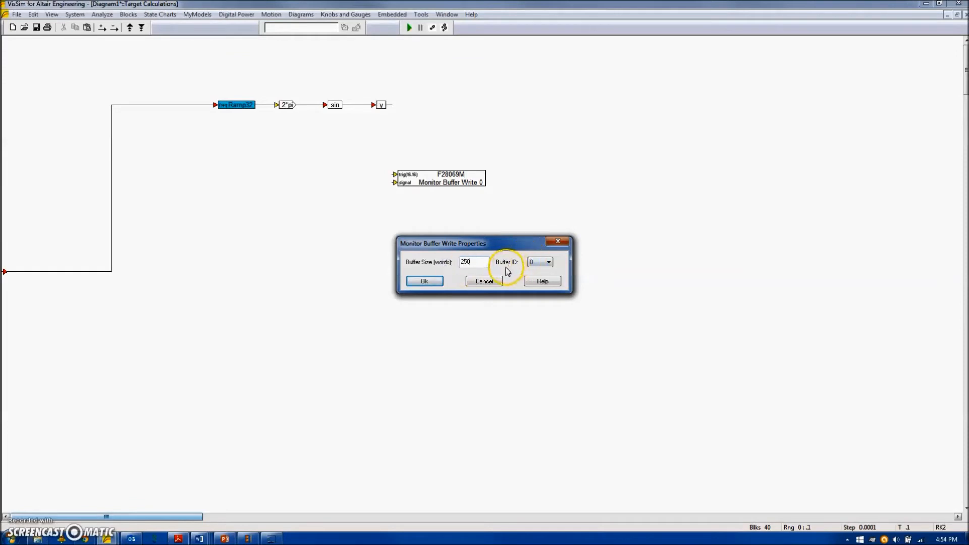
left_click(423, 281)
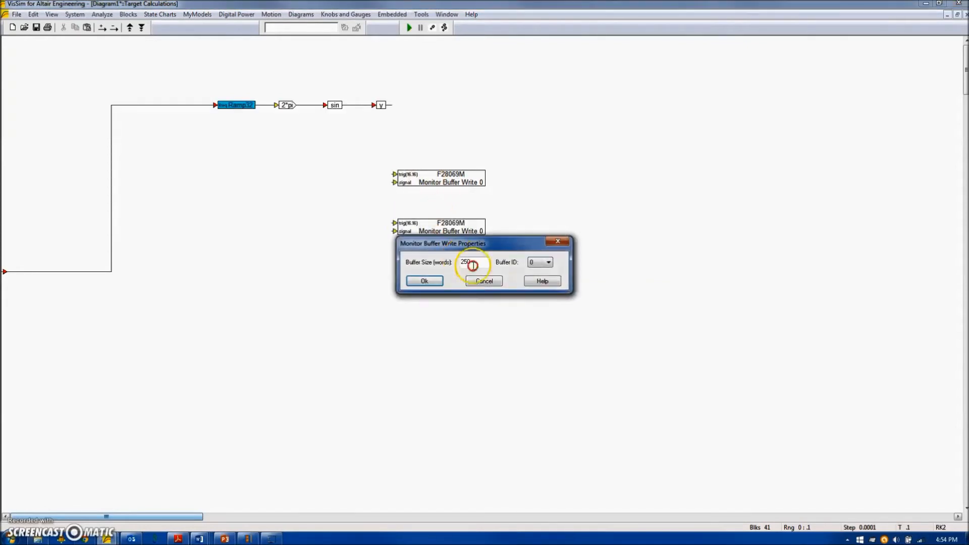
Configure a second Monitor Buffer Write with buffer ID 1 and 100 words.
left_click(548, 261)
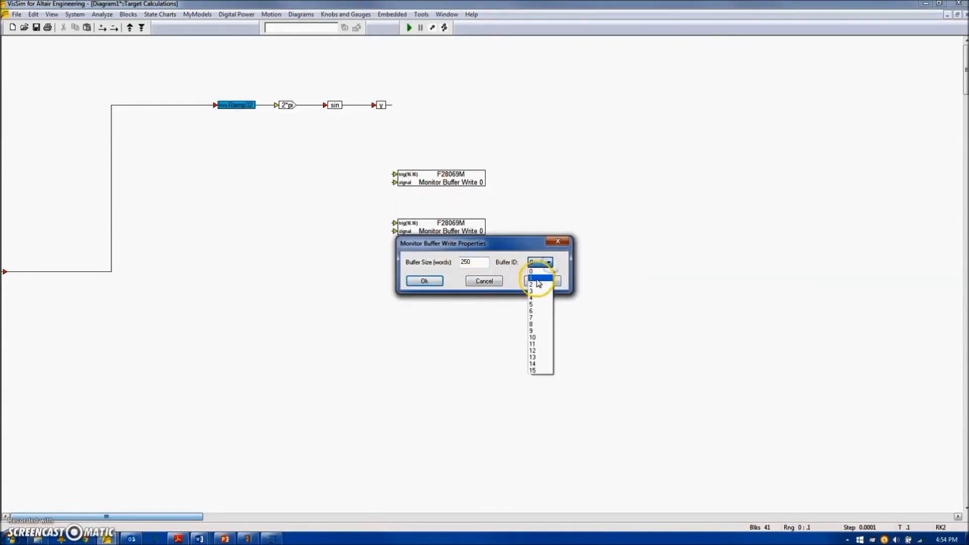
left_click(530, 276)
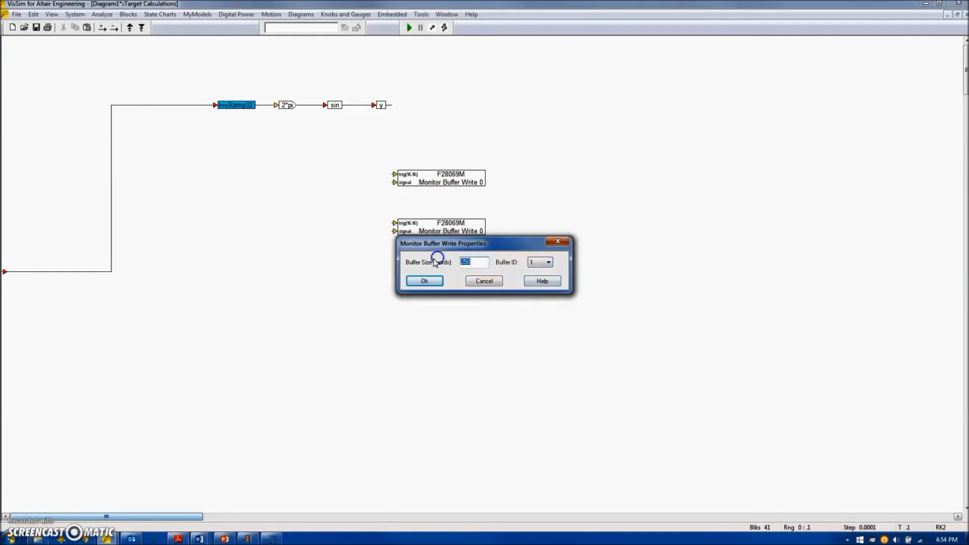
type("100")
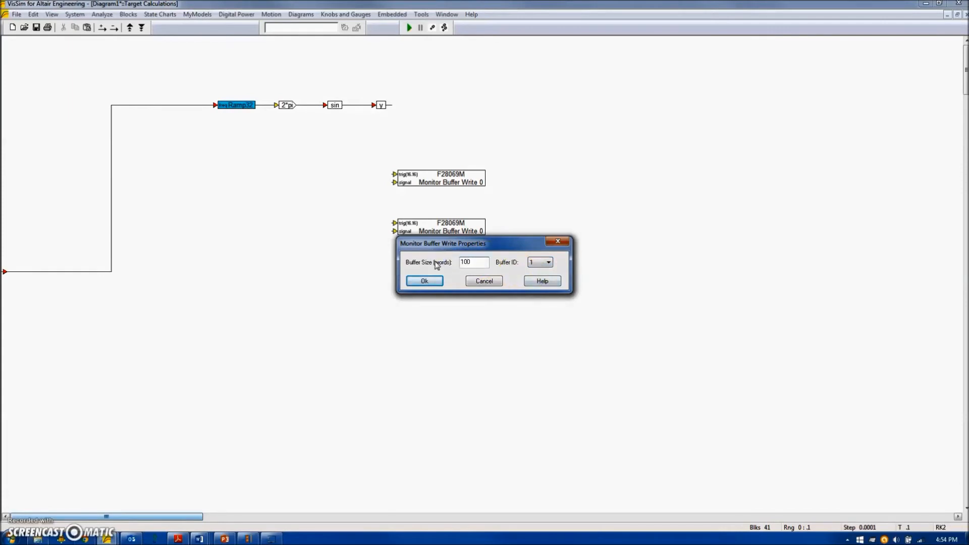
left_click(423, 281)
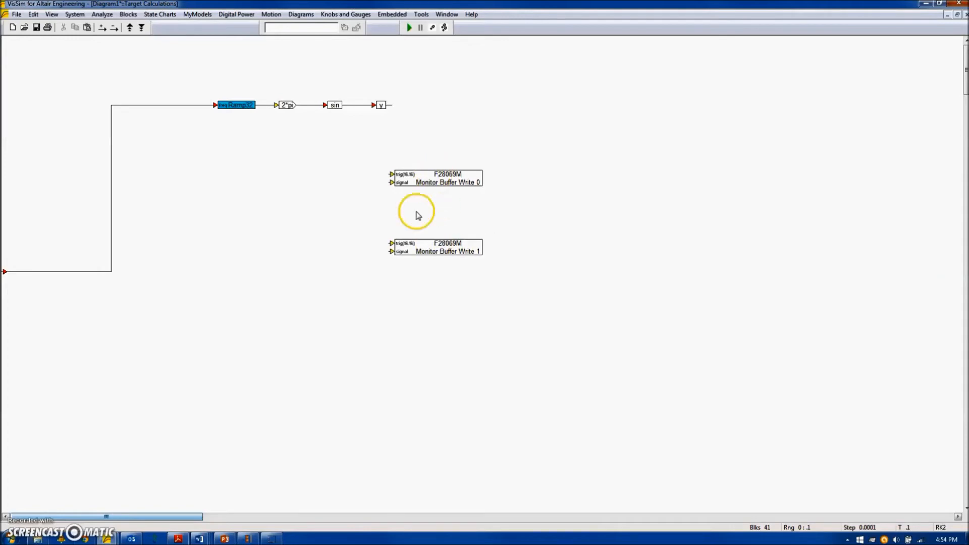
Trigger buffer 0 from a Monitor Buffer 0 Empty block and add a Scaled int convert after y.
left_click(392, 14)
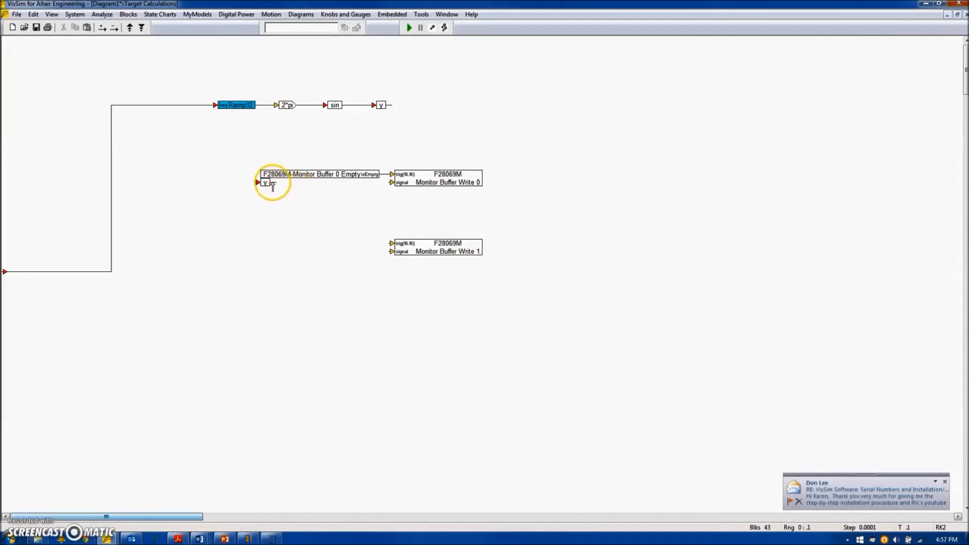
mouse_move(272, 183)
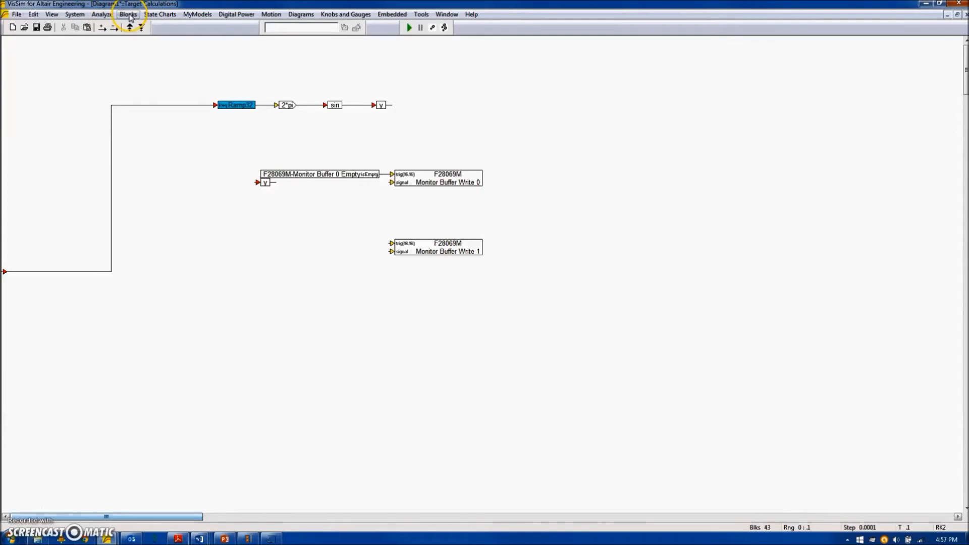
left_click(128, 14)
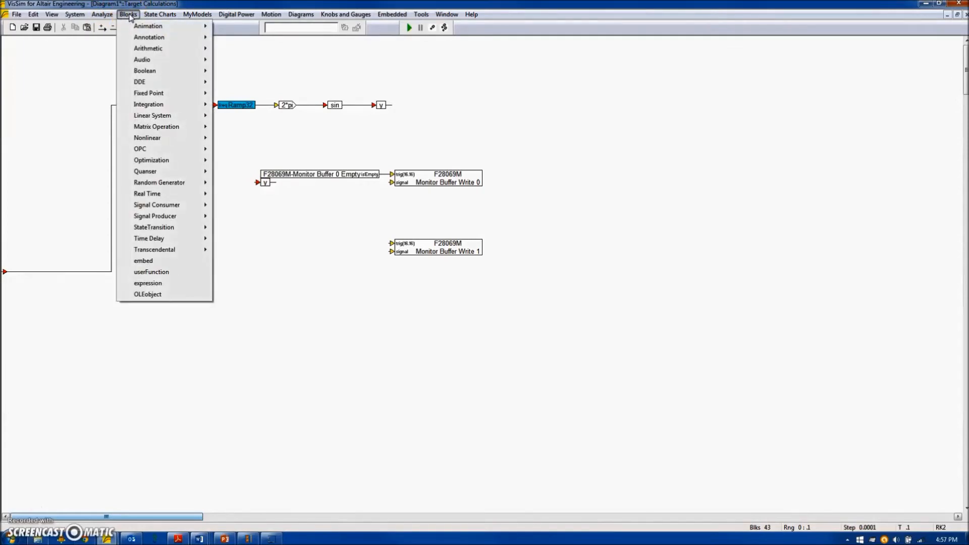
mouse_move(154, 96)
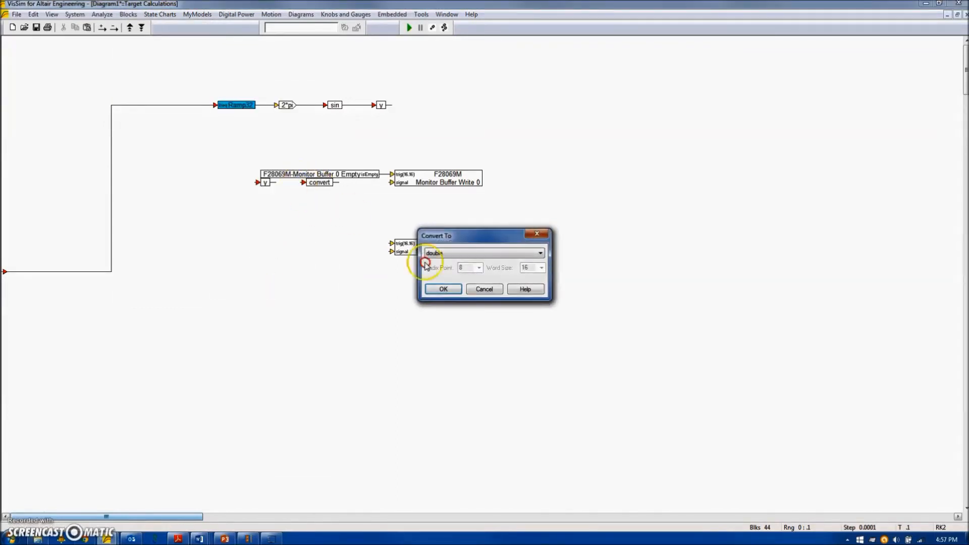
left_click(539, 253)
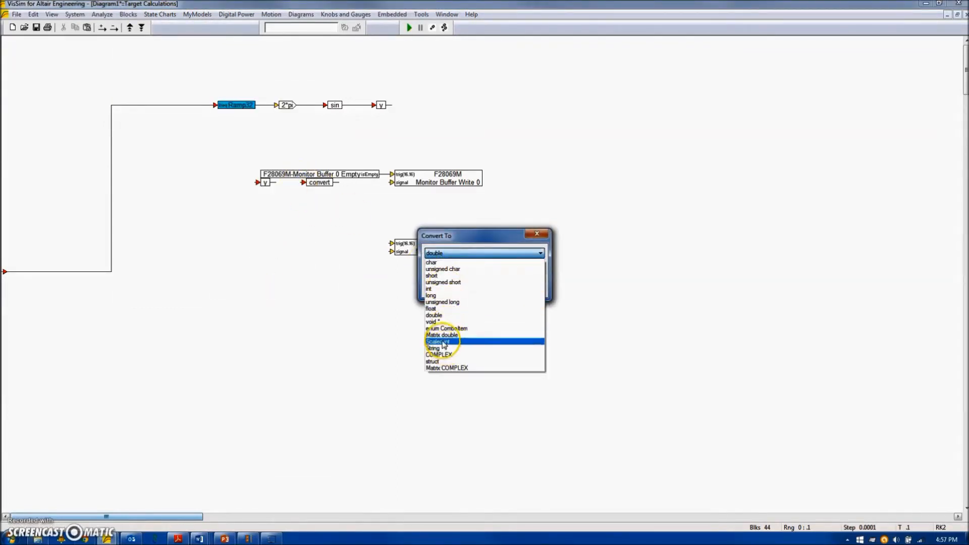
left_click(437, 341)
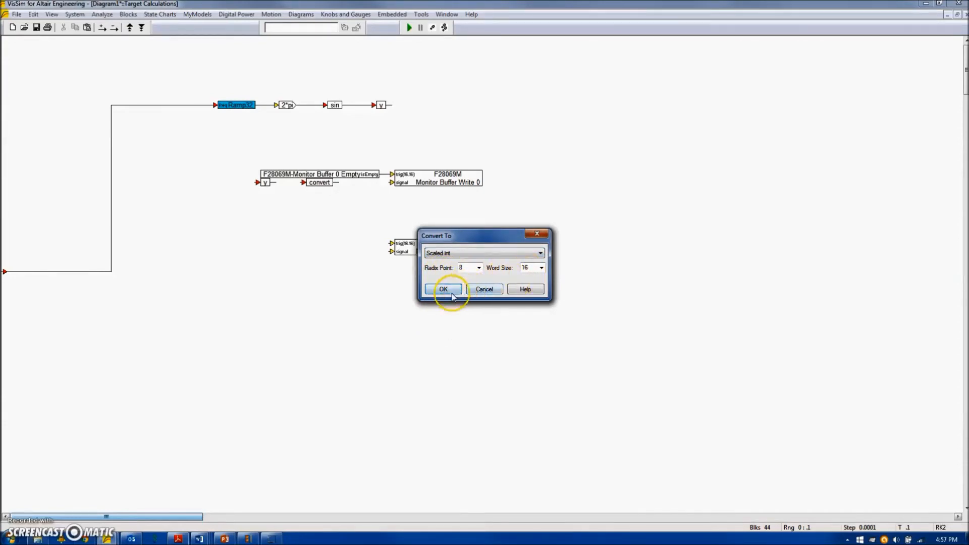
left_click(443, 289)
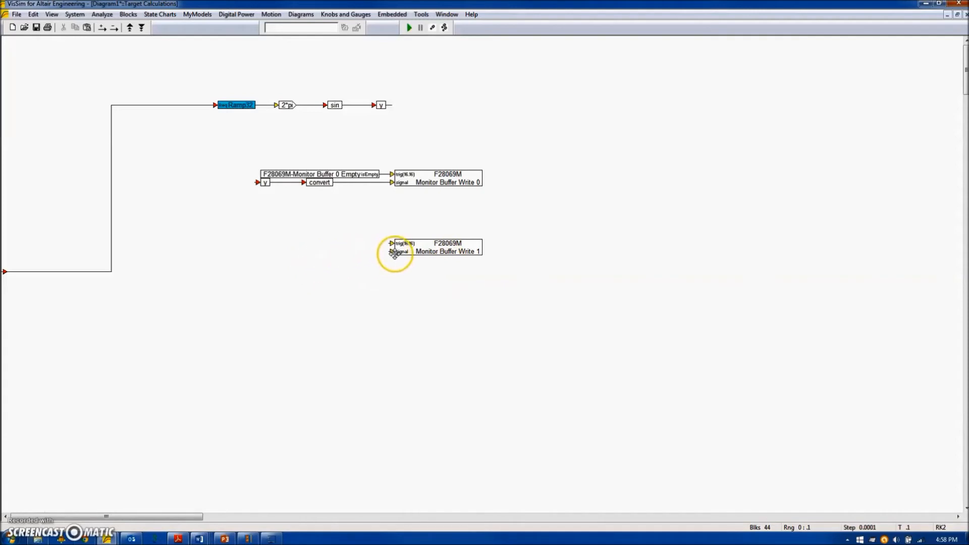
mouse_move(273, 193)
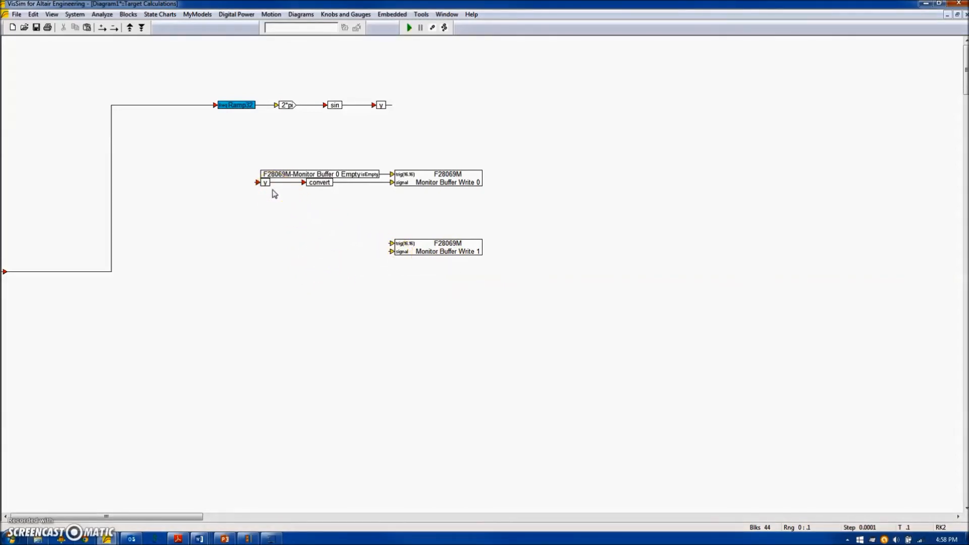
Place Monitor Buffer Write 1 and set the crossDetect cross point to 0.
left_click(224, 236)
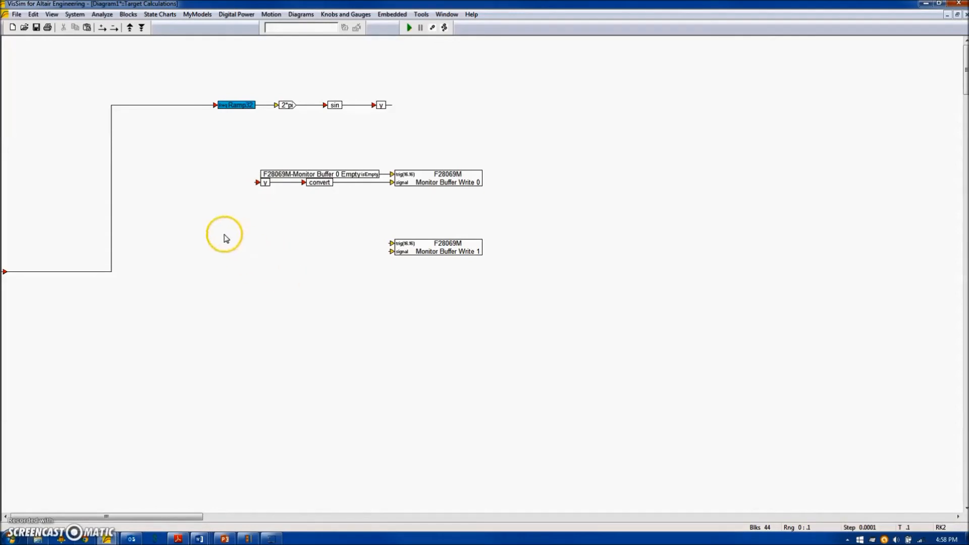
left_click(127, 13)
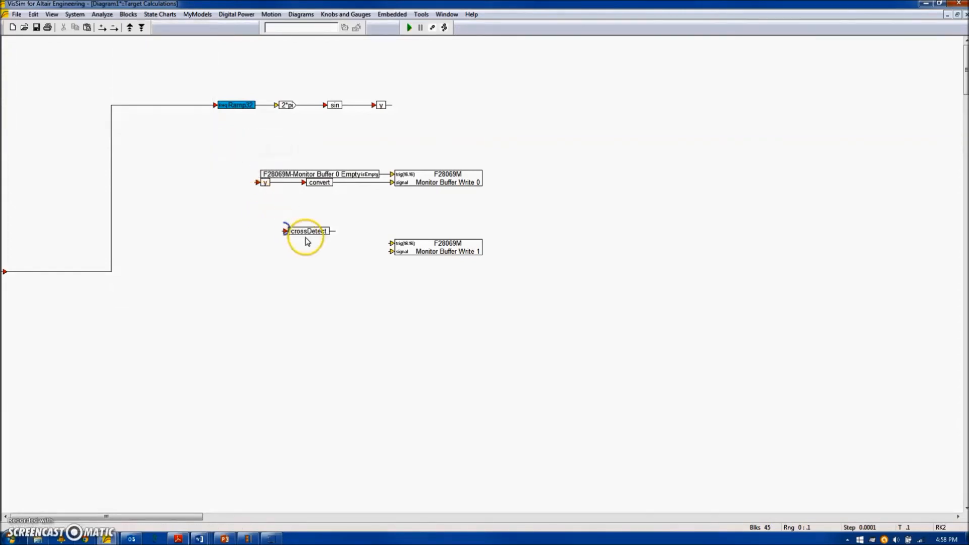
double_click(308, 231)
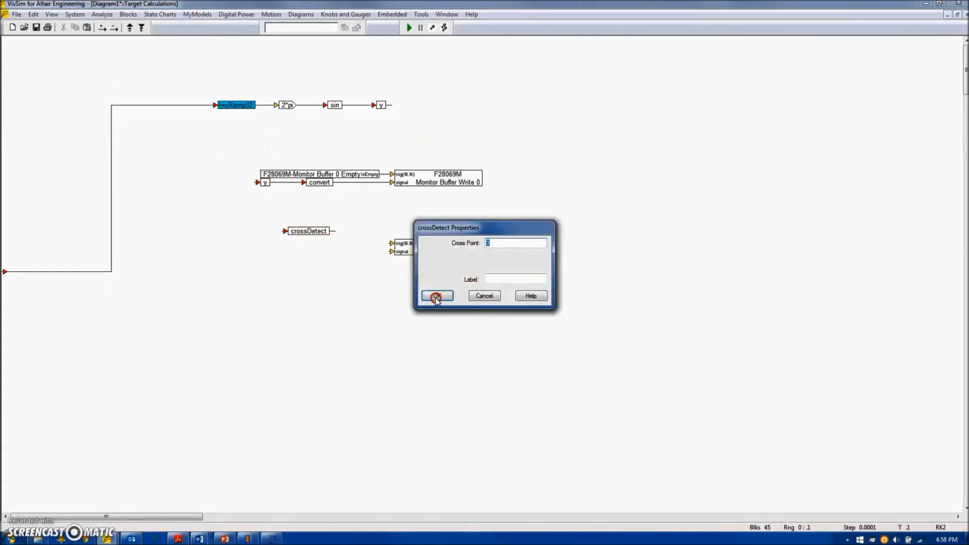
left_click(436, 295)
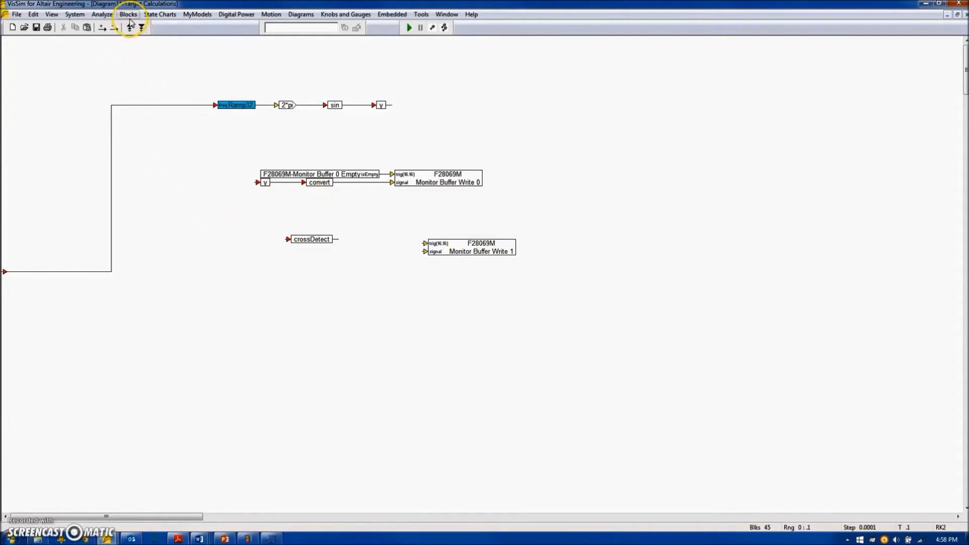
Add a limit block after crossDetect with bounds 0 to 100.
left_click(127, 13)
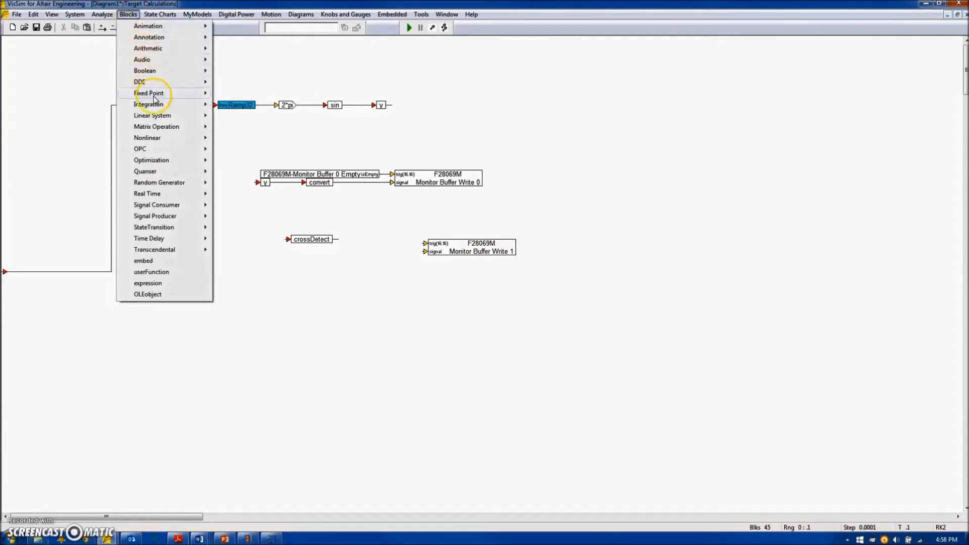
mouse_move(147, 137)
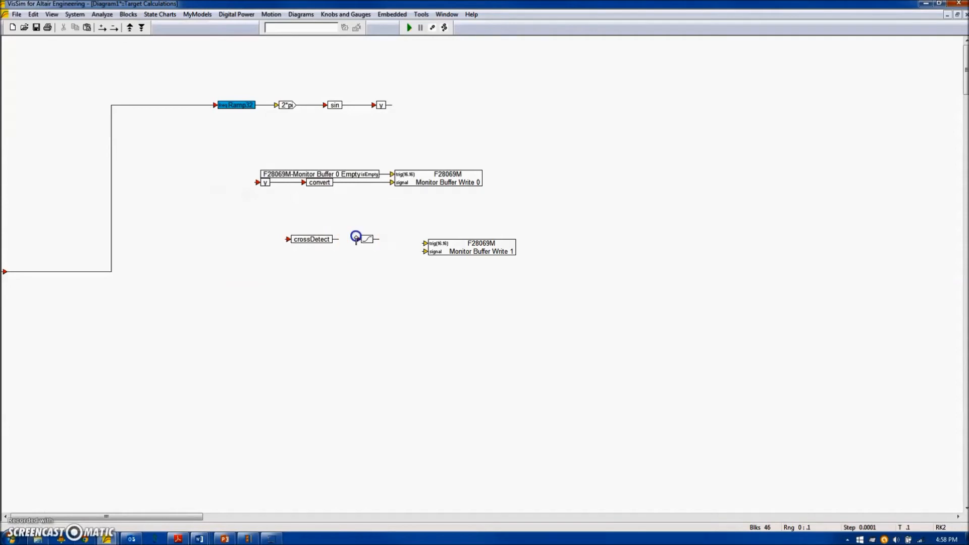
double_click(365, 239)
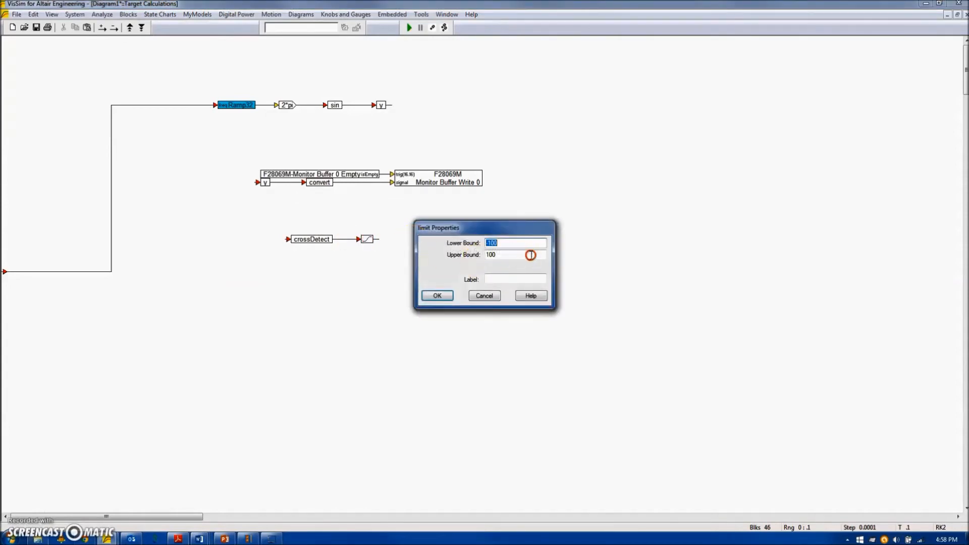
type("0")
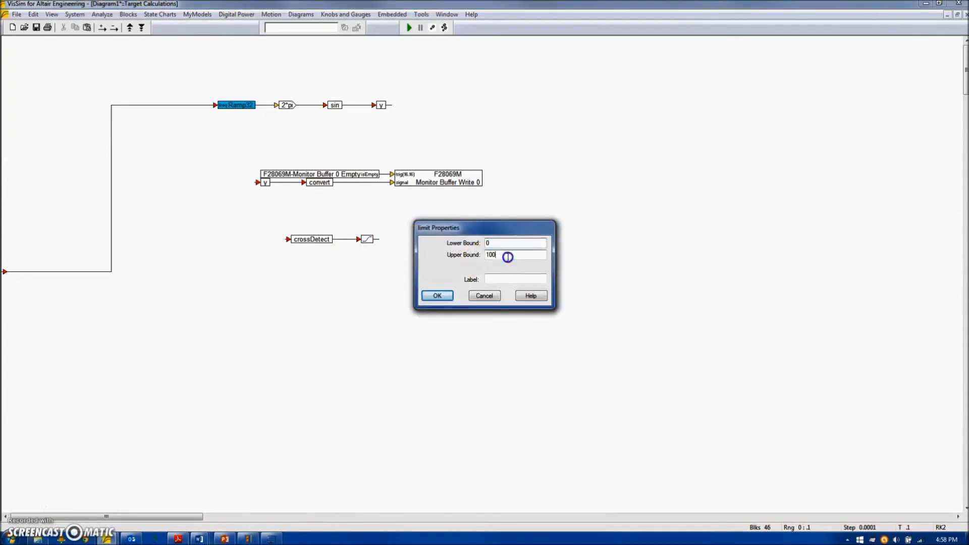
left_click(437, 295)
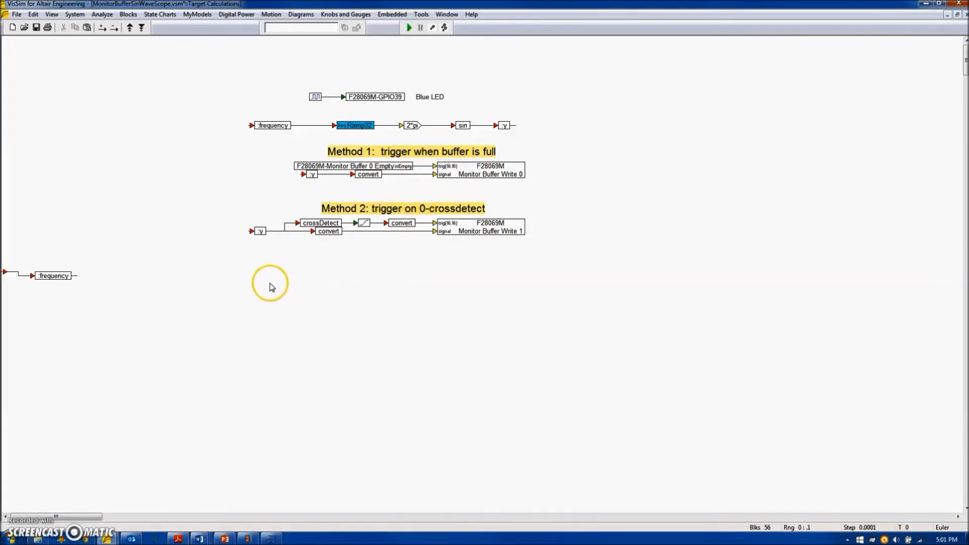
mouse_move(315, 96)
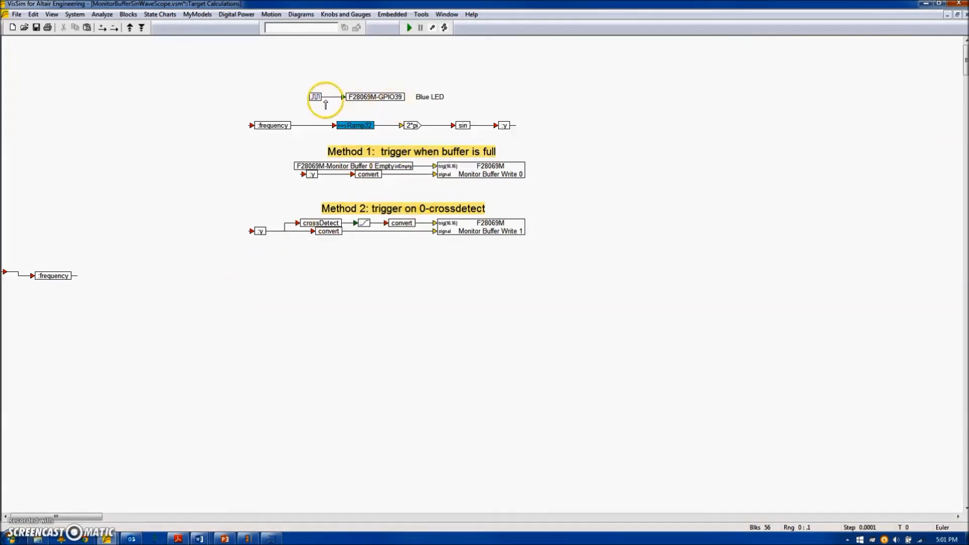
mouse_move(388, 97)
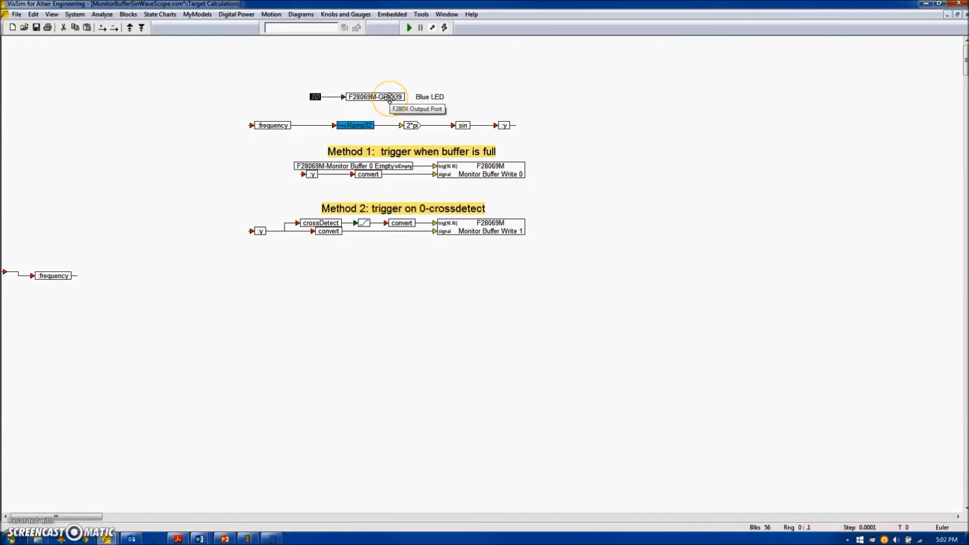
Inspect the F28069M-GPIO39 blue LED output channel settings and cancel.
double_click(374, 97)
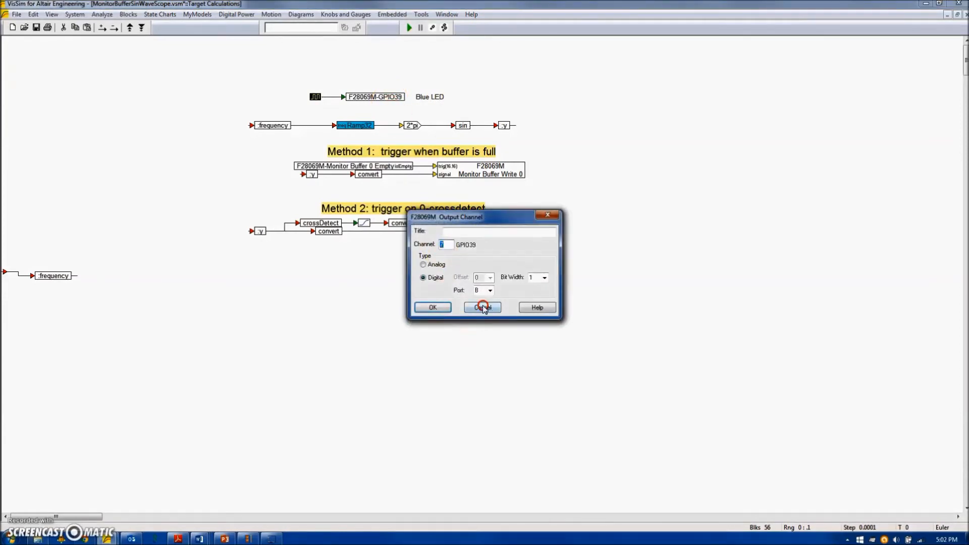
left_click(482, 307)
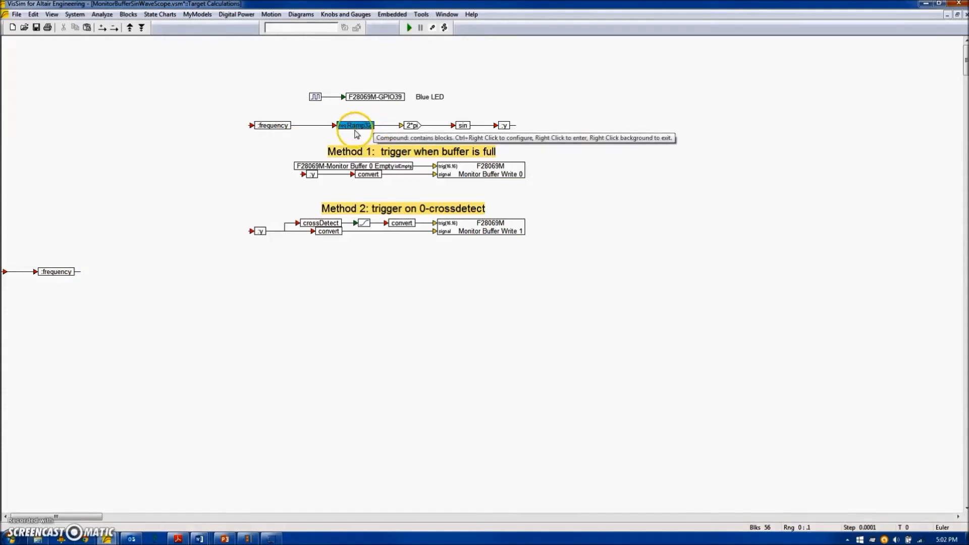
mouse_move(266, 339)
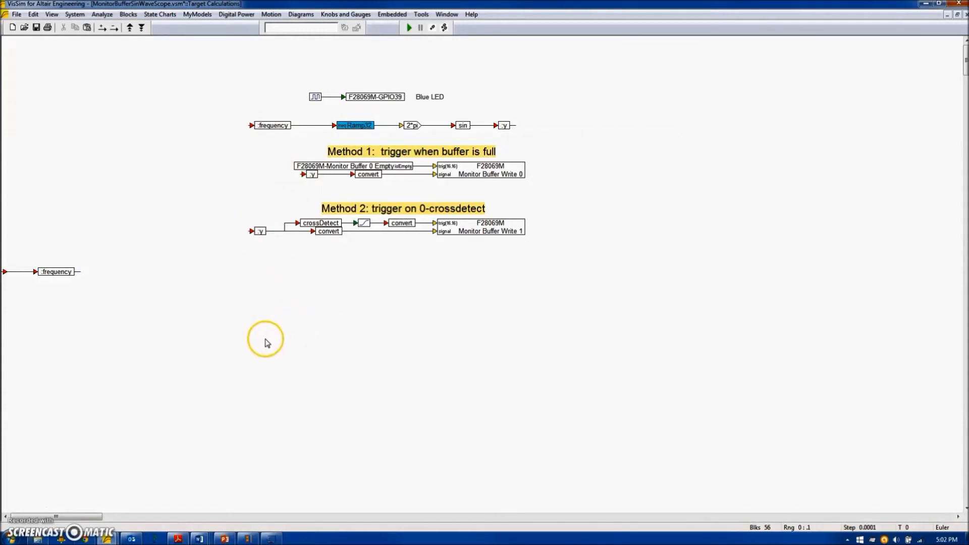
mouse_move(245, 332)
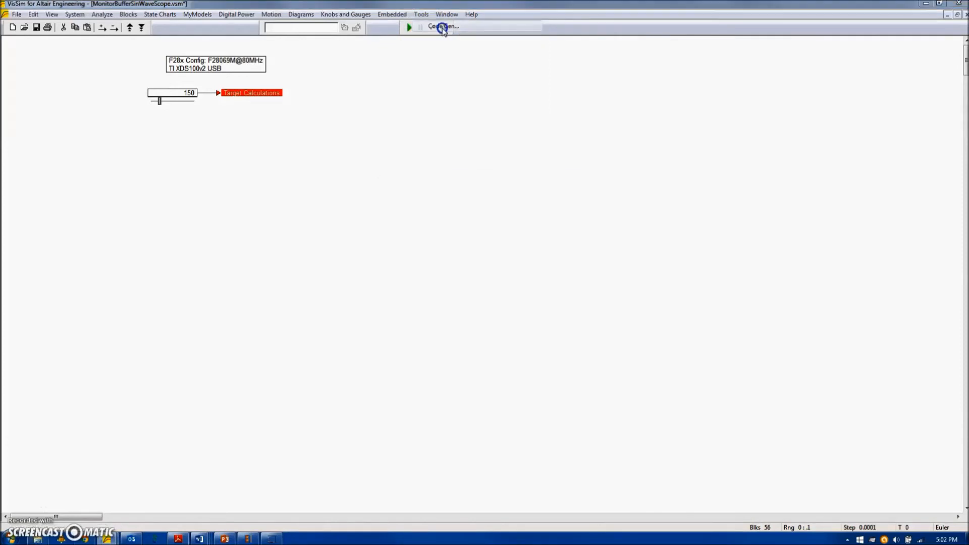
Review the F280X code generation settings and compile the diagram for the F28069M.
left_click(443, 27)
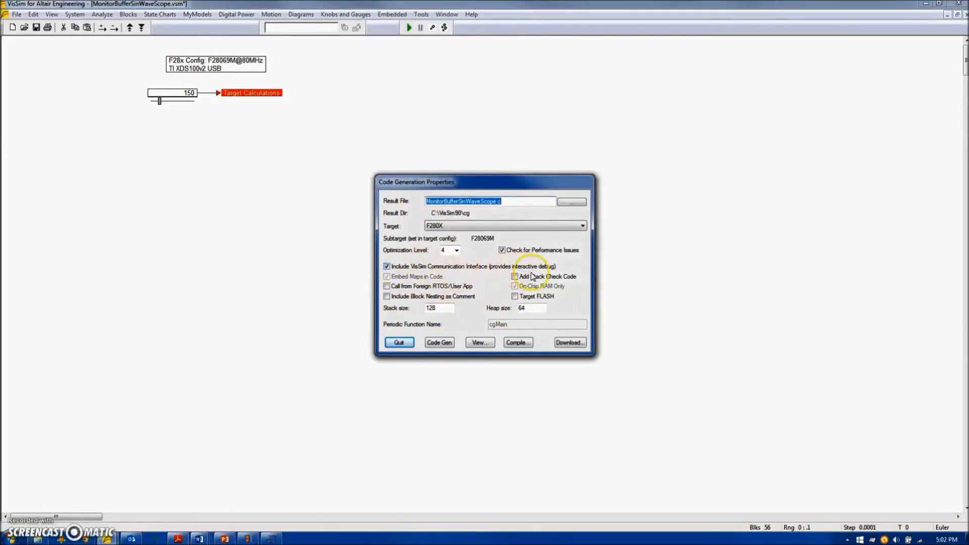
left_click(517, 342)
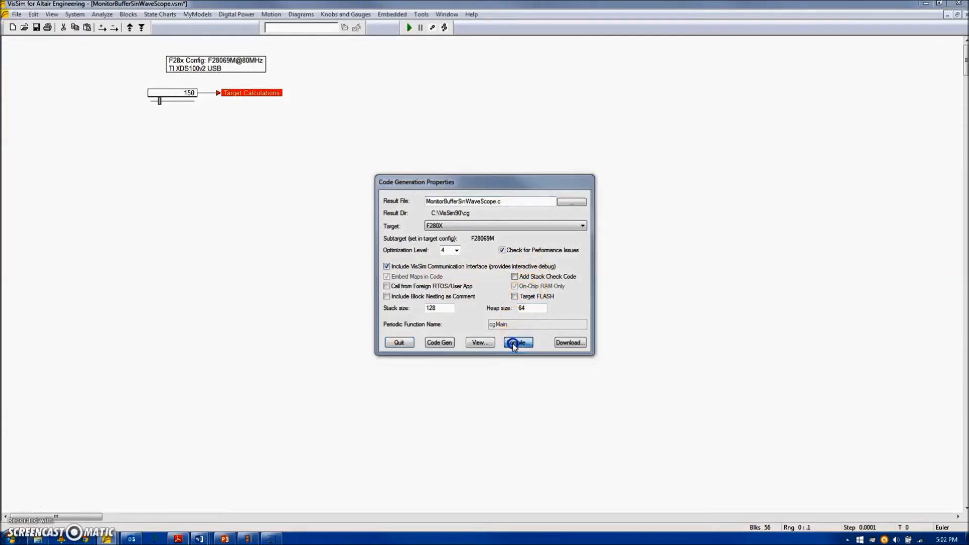
left_click(516, 342)
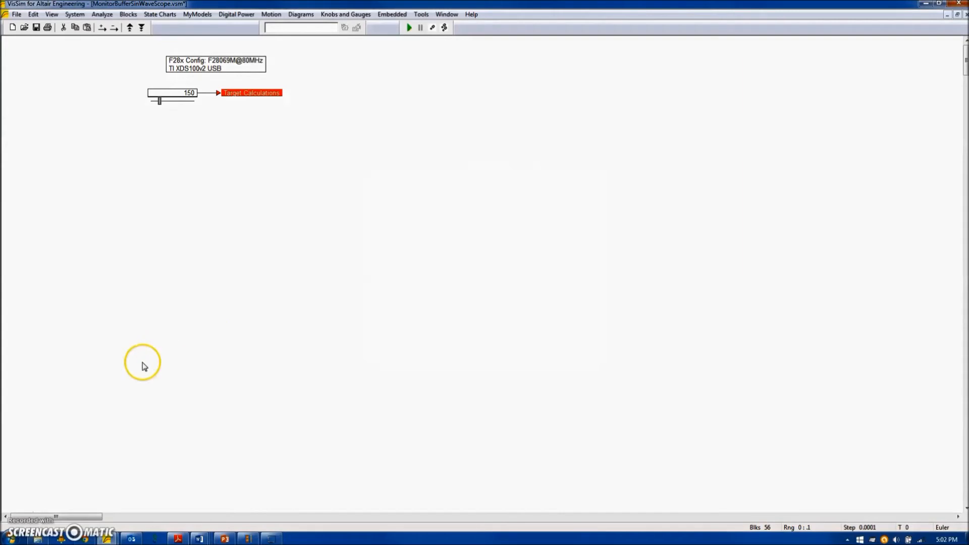
mouse_move(19, 514)
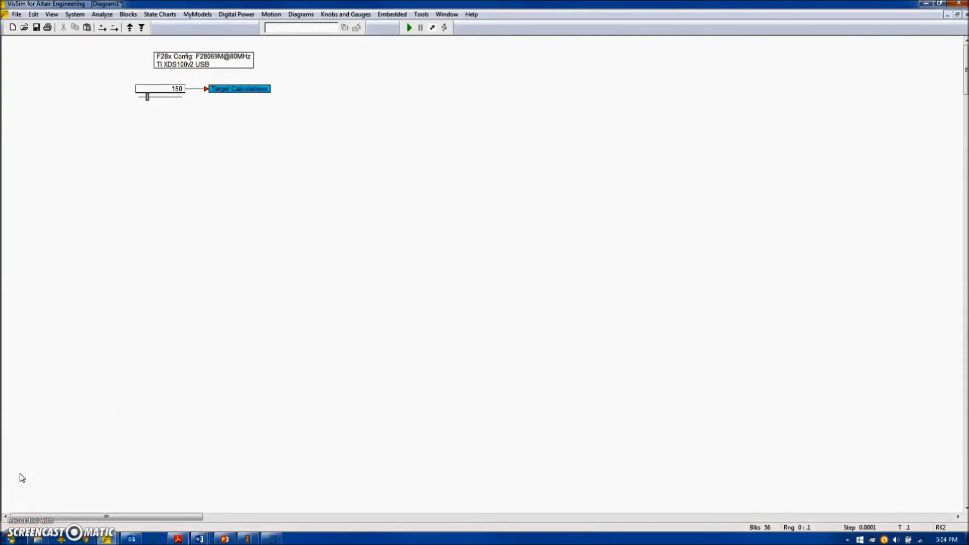
Select Diagram1's Target Calculations compound block so it can be deleted.
left_click(260, 154)
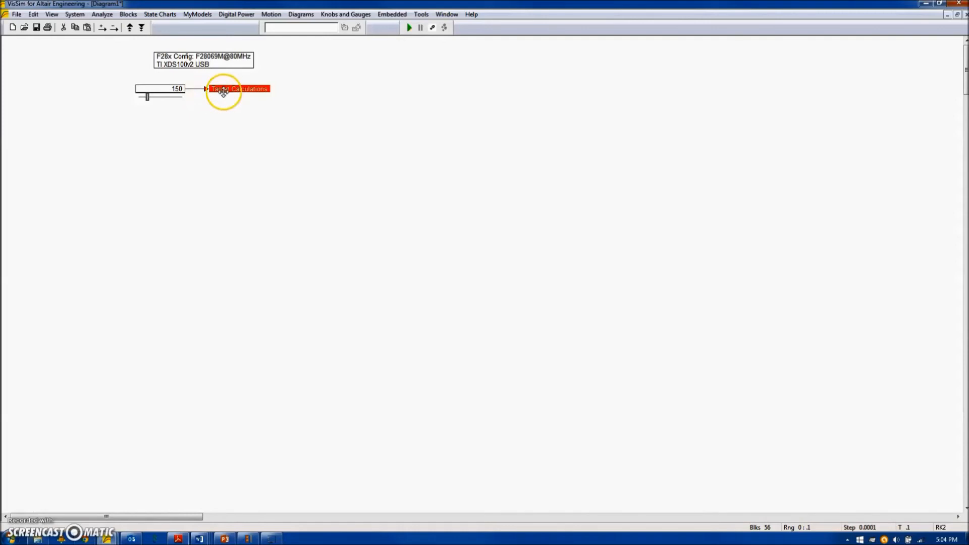
left_click(391, 14)
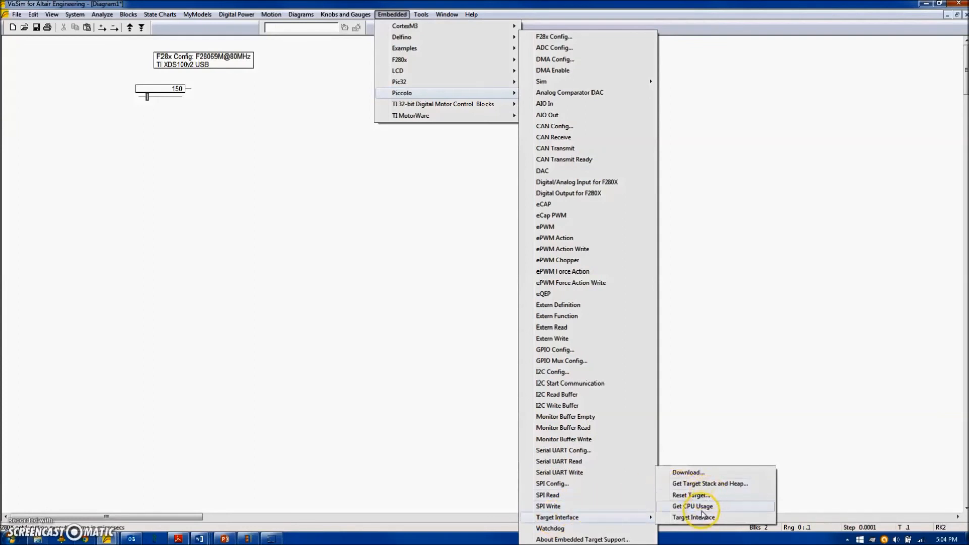
Add a Piccolo Target Interface block running MonitorBufferSinWaveScope.out with Show CPU Utilization checked.
left_click(691, 506)
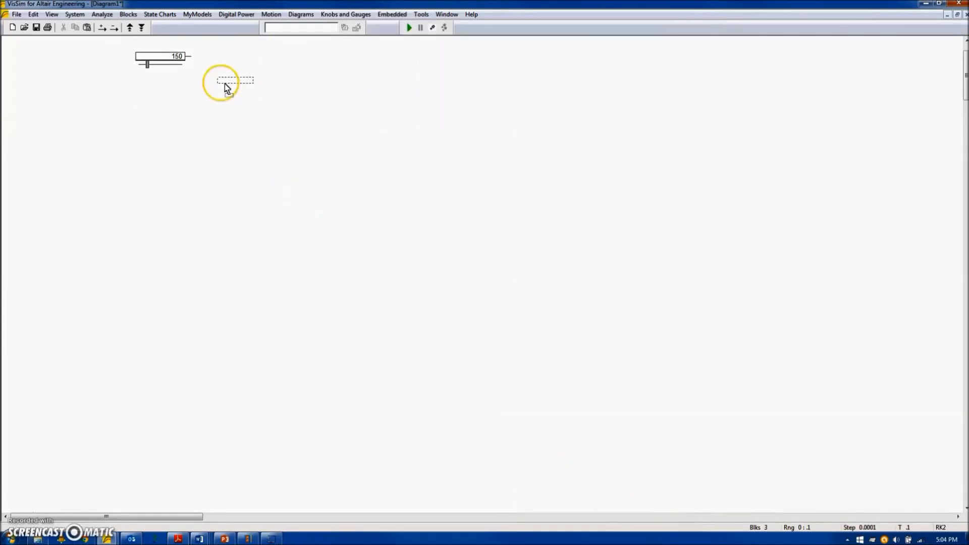
double_click(241, 93)
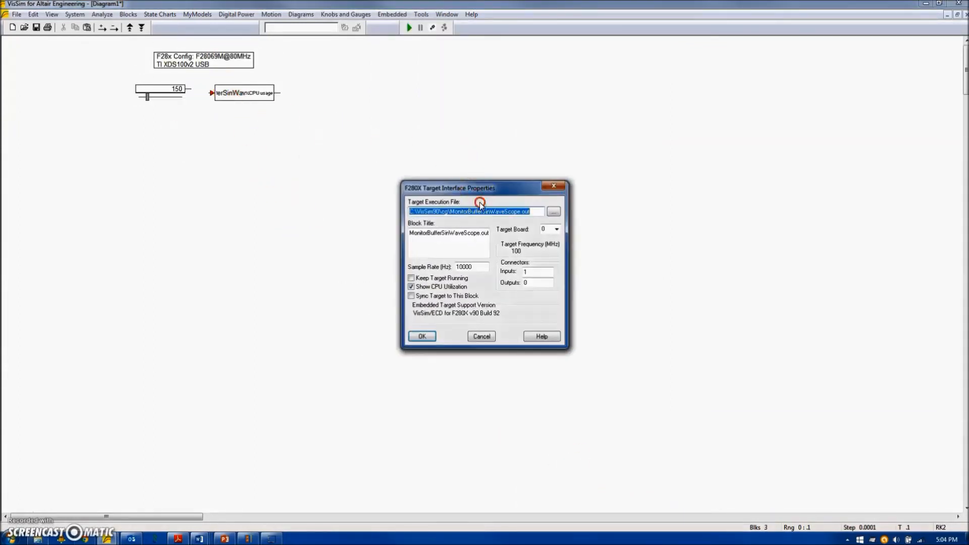
left_click(552, 211)
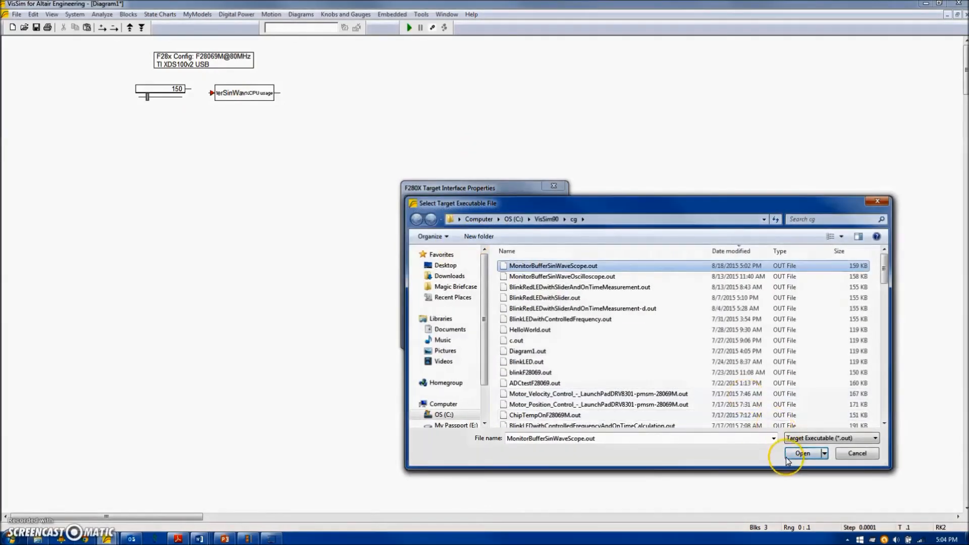
left_click(803, 453)
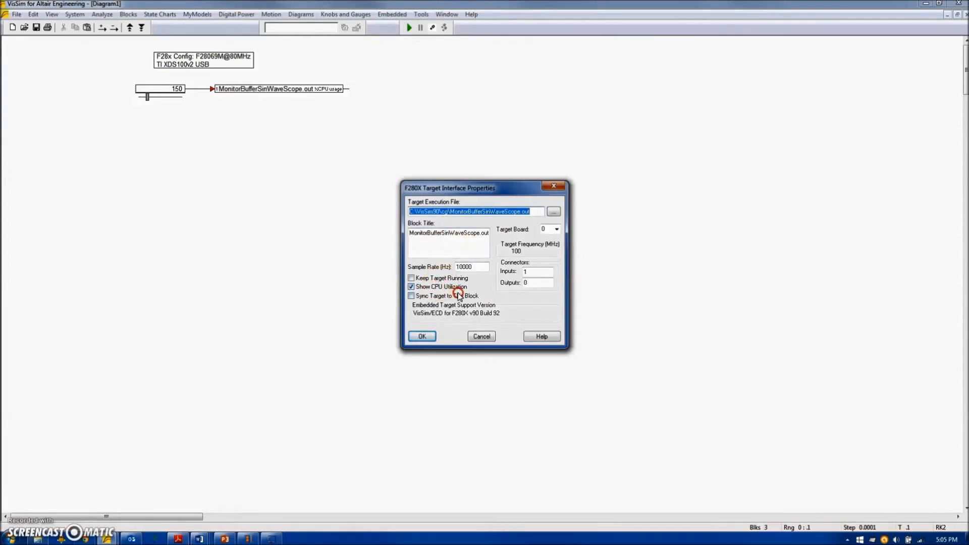
left_click(411, 286)
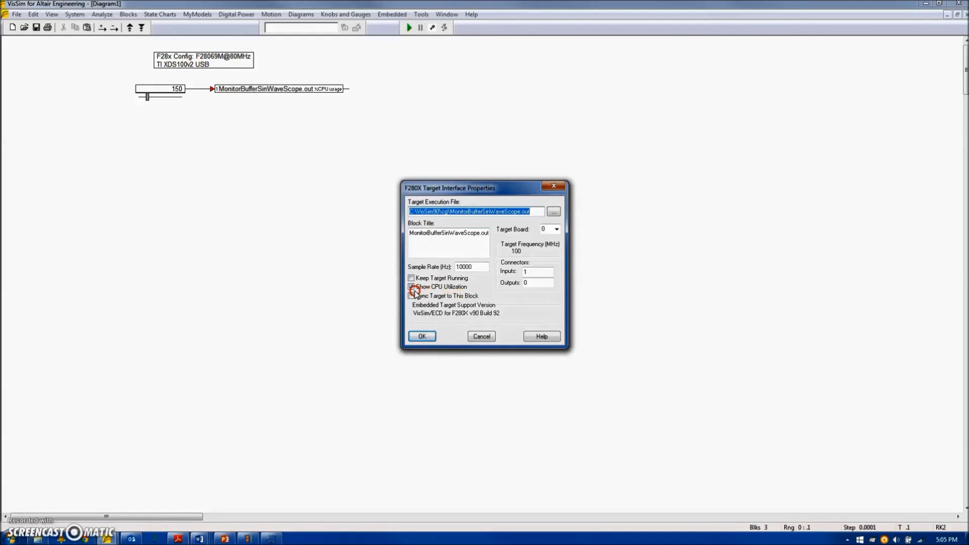
left_click(422, 336)
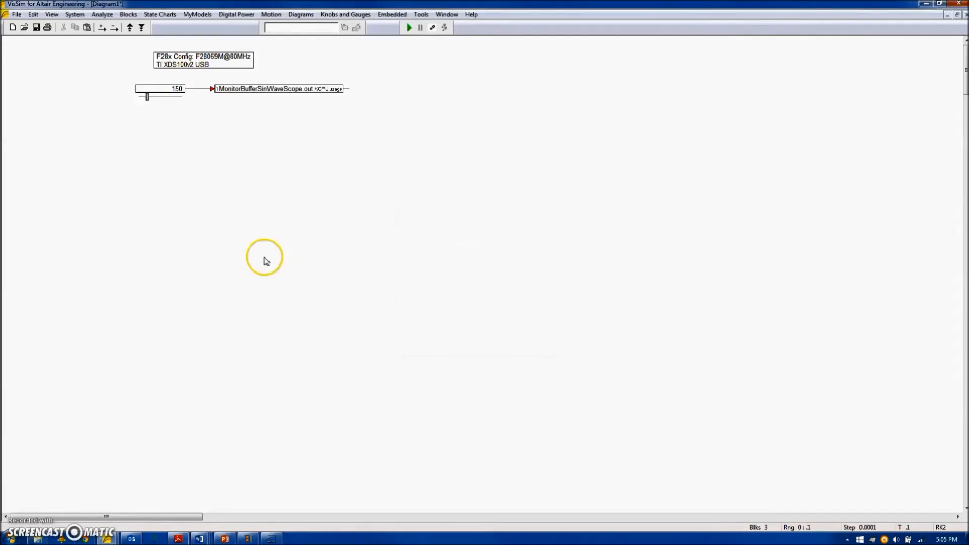
Add a Signal Consumer display block to show the %CPU usage output.
left_click(127, 14)
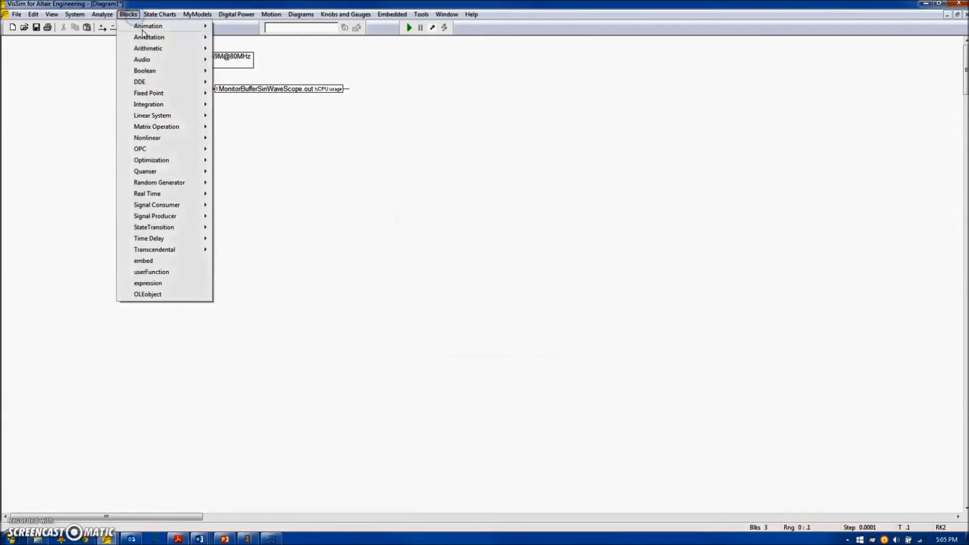
mouse_move(156, 205)
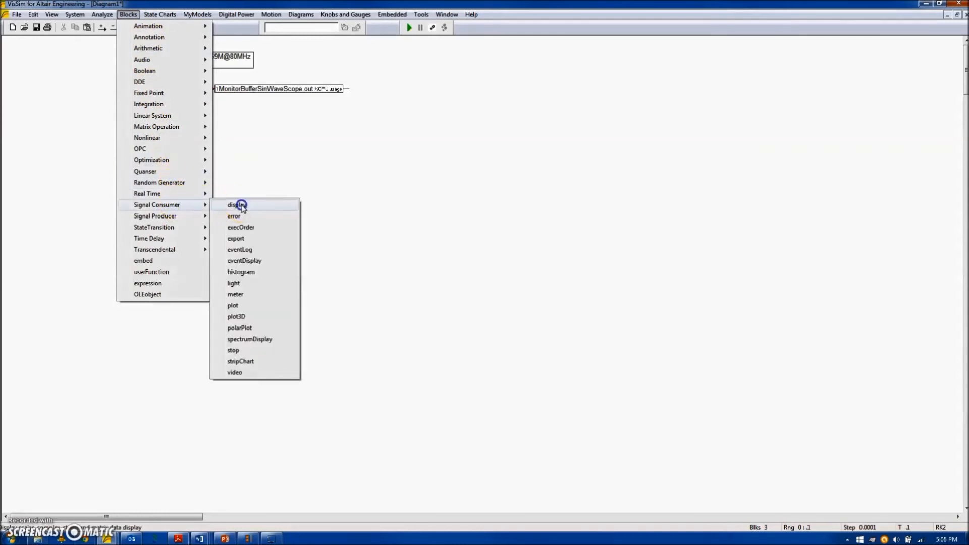
left_click(235, 205)
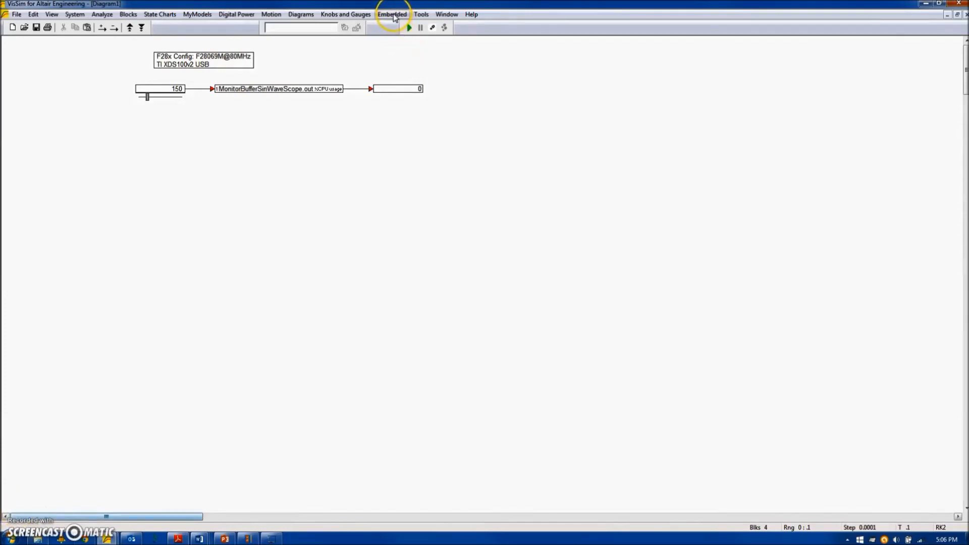
Place two Piccolo Monitor Buffer Read blocks and set the second one's Buffer ID to 1.
left_click(391, 13)
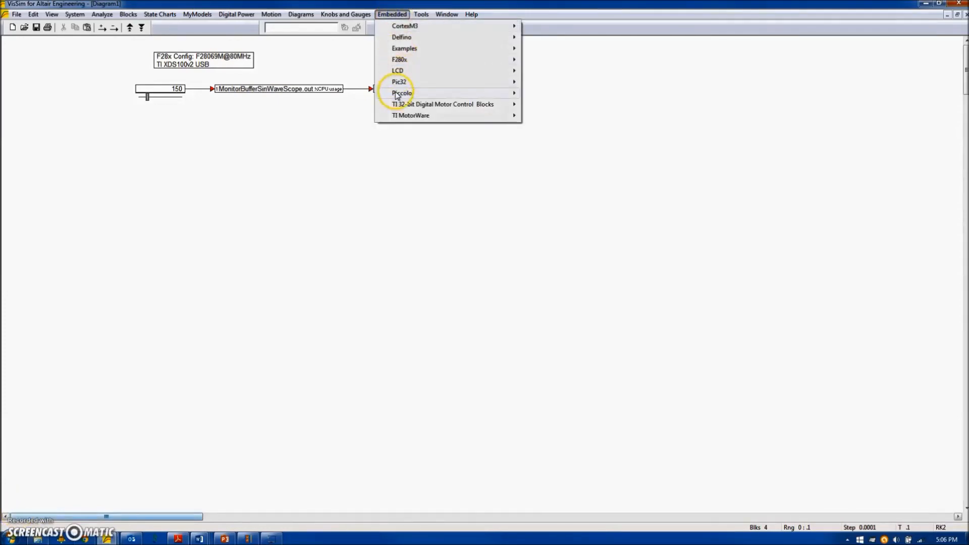
mouse_move(401, 93)
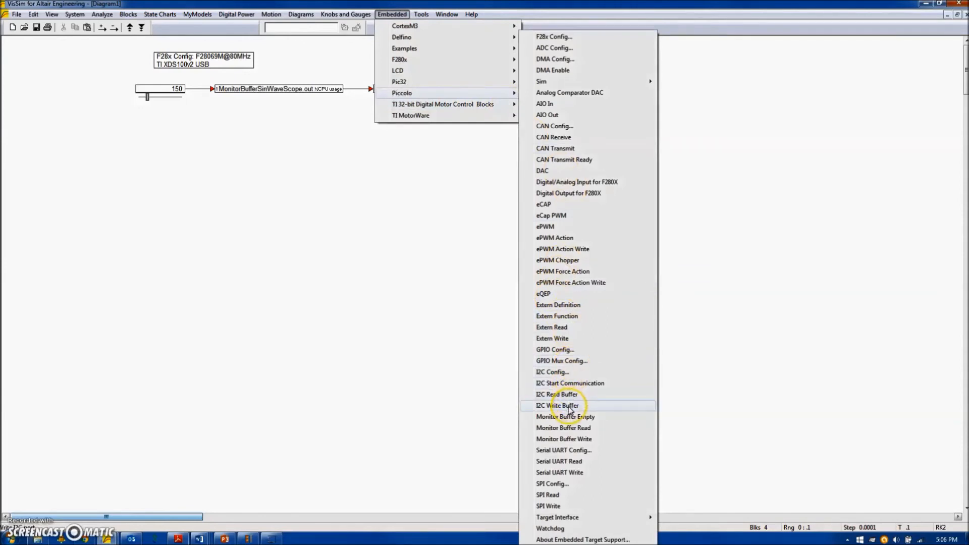
left_click(556, 405)
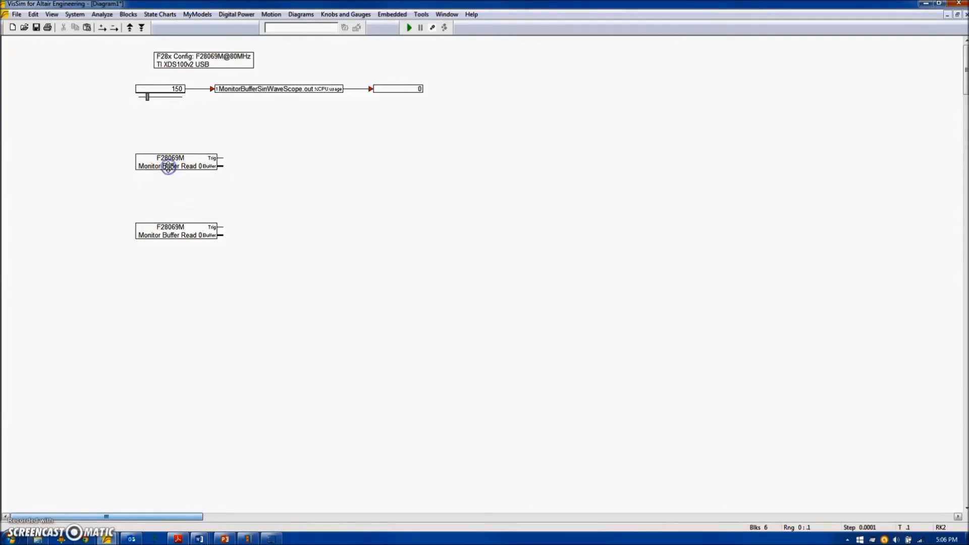
double_click(168, 166)
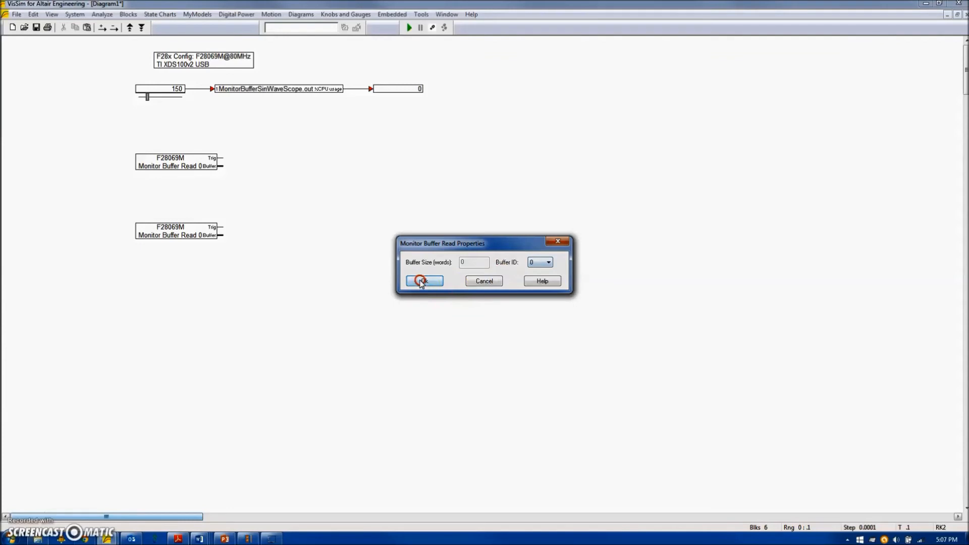
left_click(424, 280)
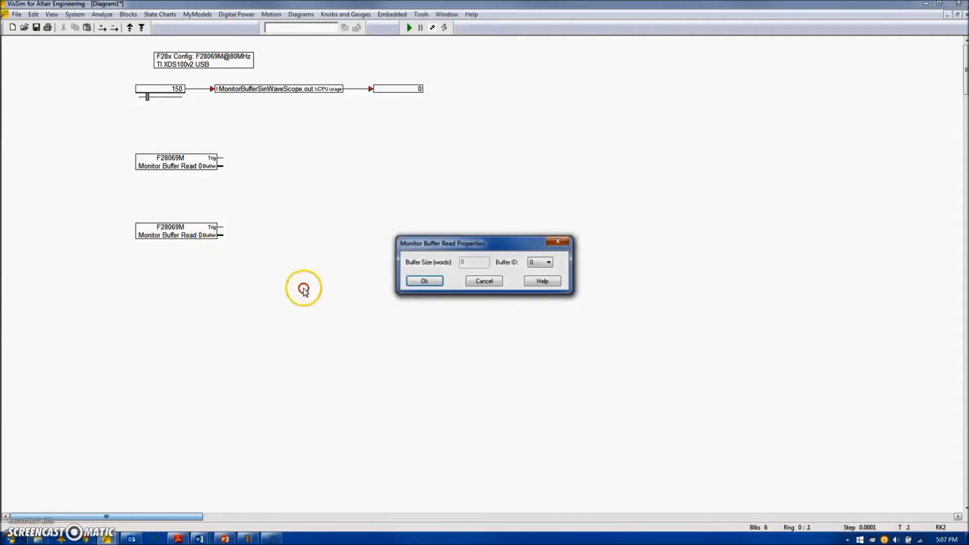
left_click(538, 261)
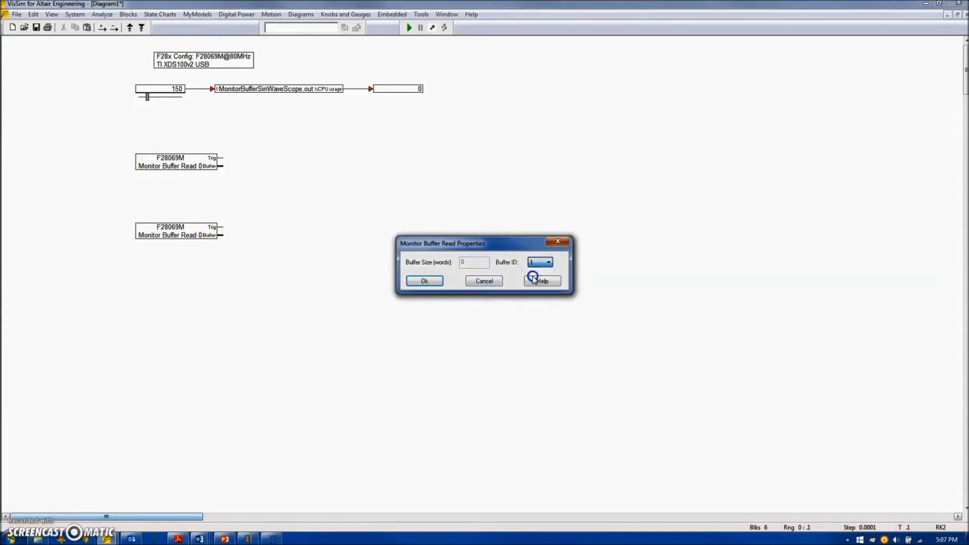
left_click(424, 280)
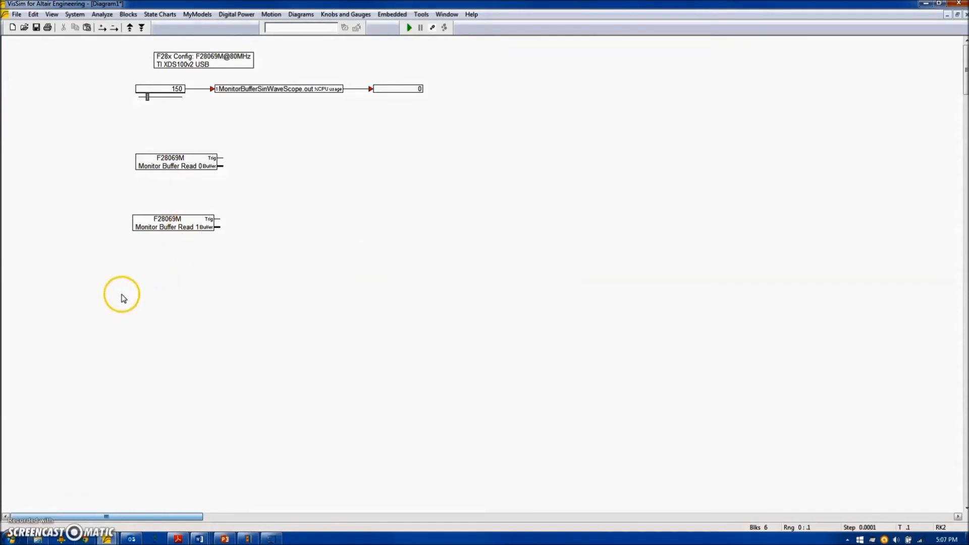
Add a Signal Consumer plot block with External Trigger checked.
left_click(127, 13)
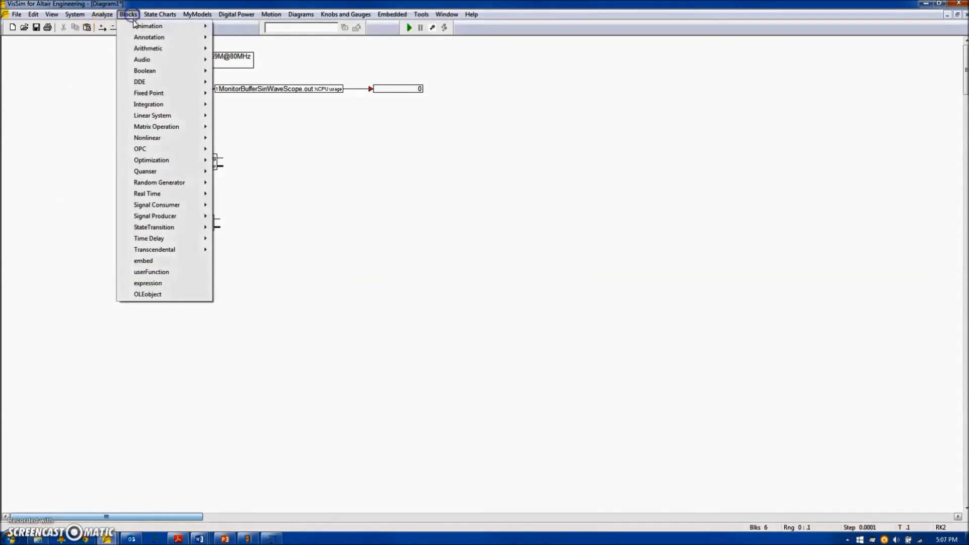
mouse_move(170, 208)
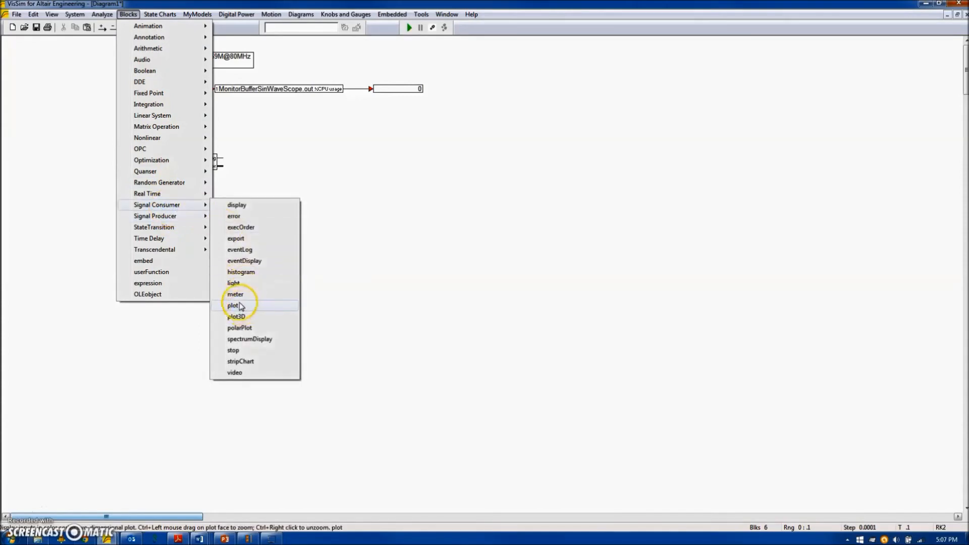
left_click(234, 306)
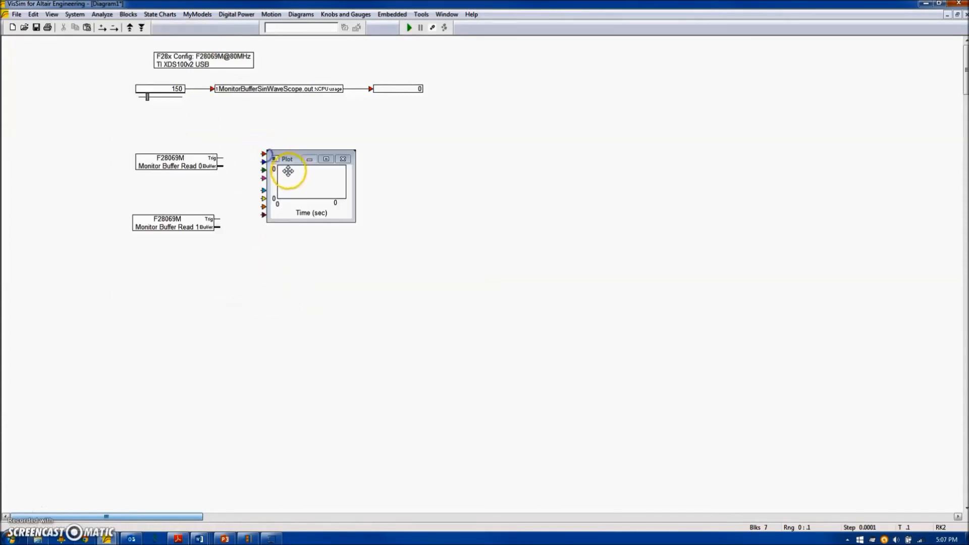
double_click(311, 185)
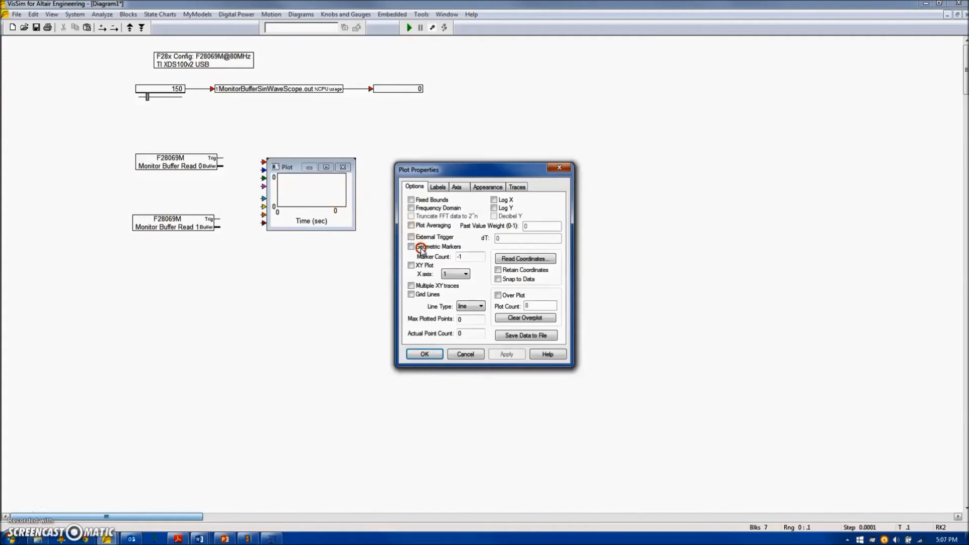
left_click(411, 237)
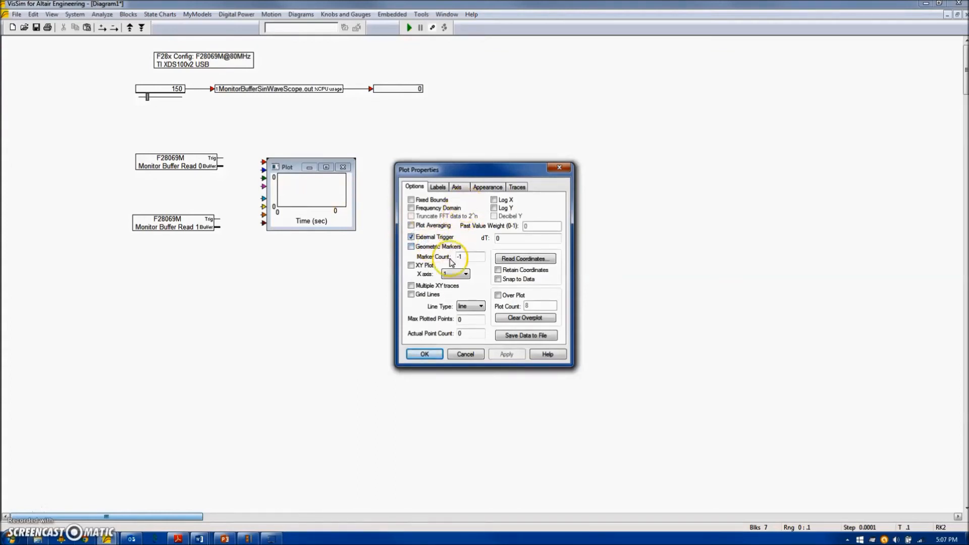
left_click(424, 354)
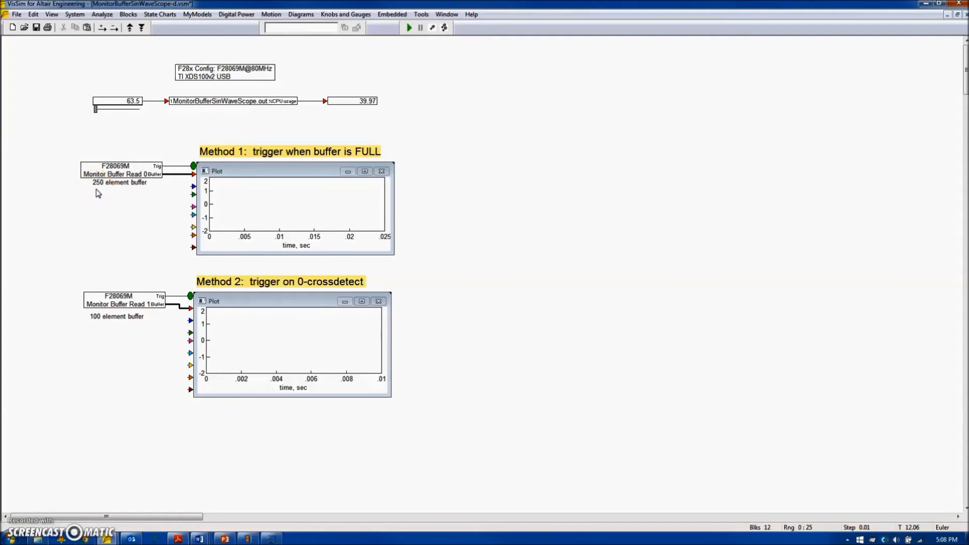
double_click(231, 101)
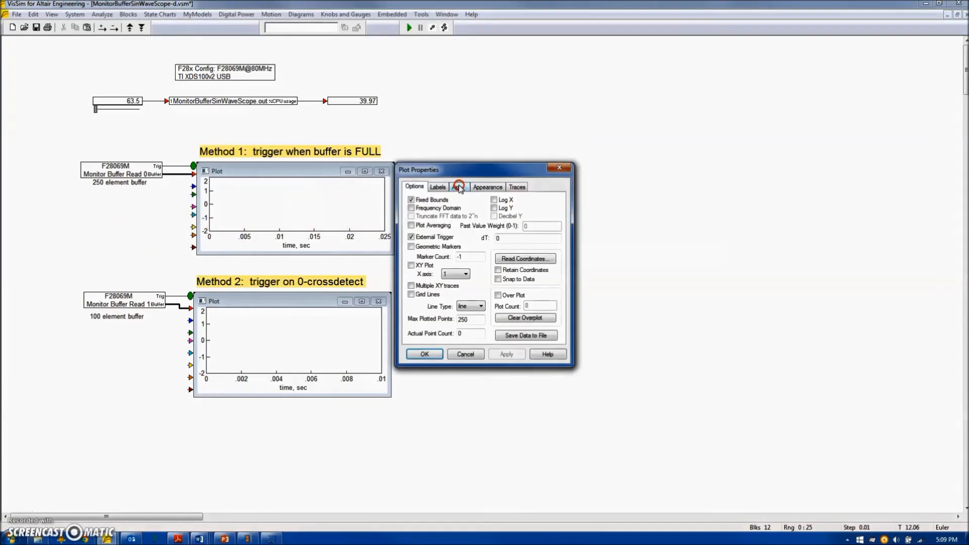
left_click(457, 186)
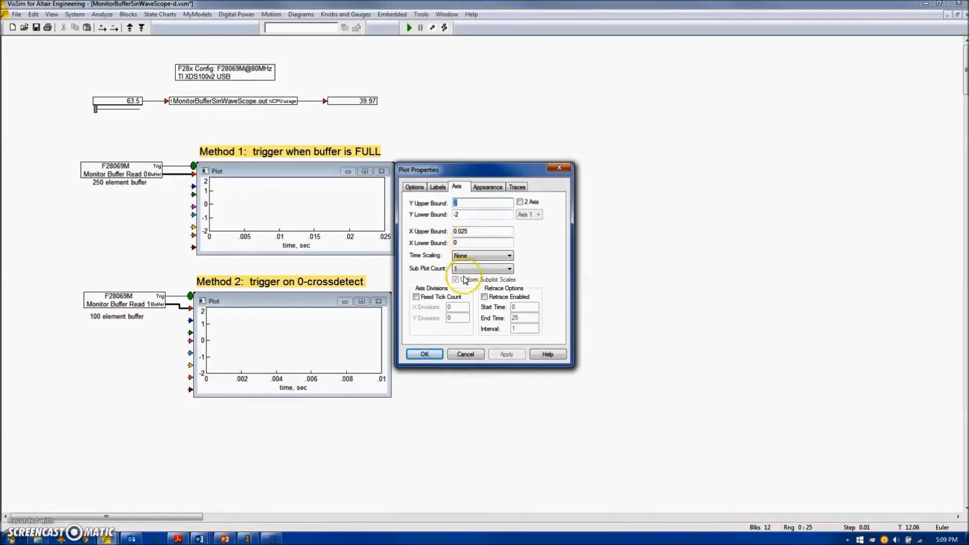
left_click(424, 354)
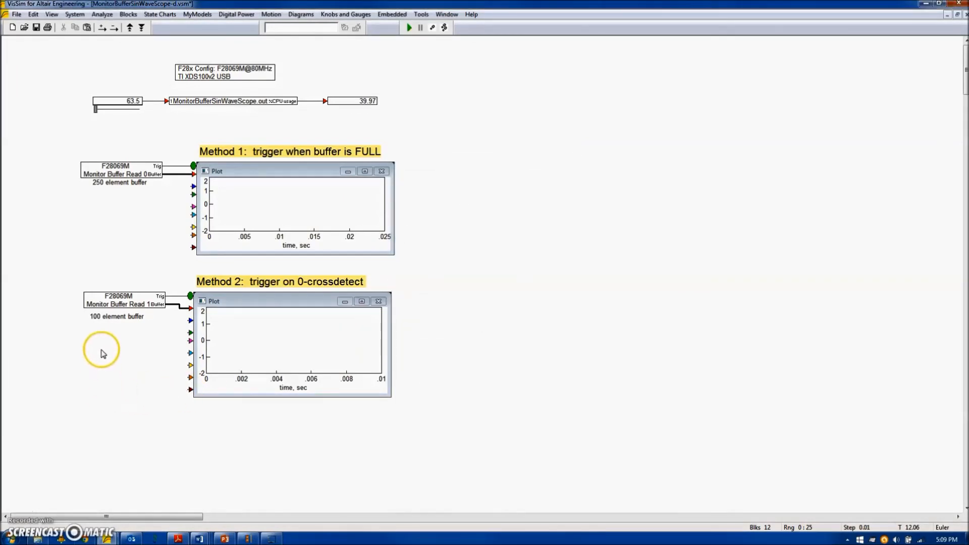
mouse_move(113, 327)
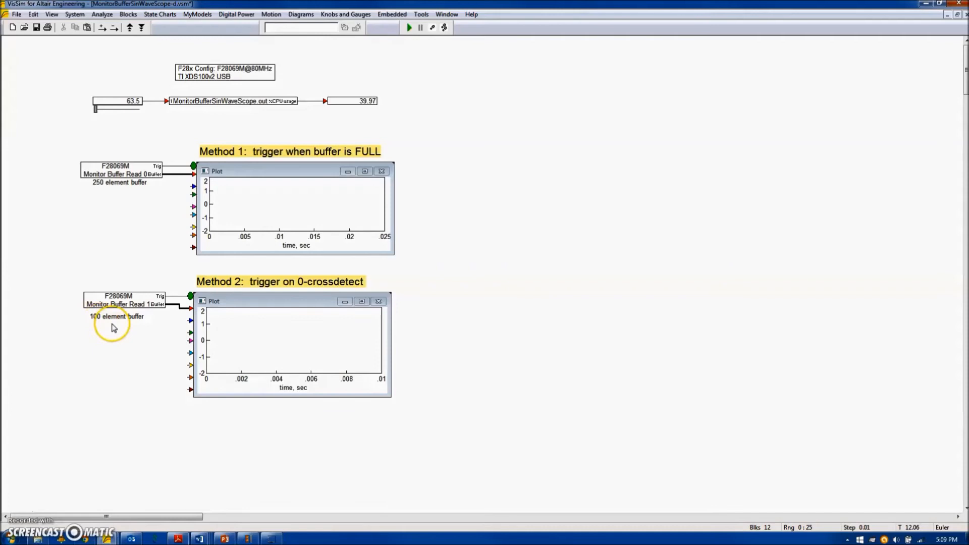
mouse_move(204, 393)
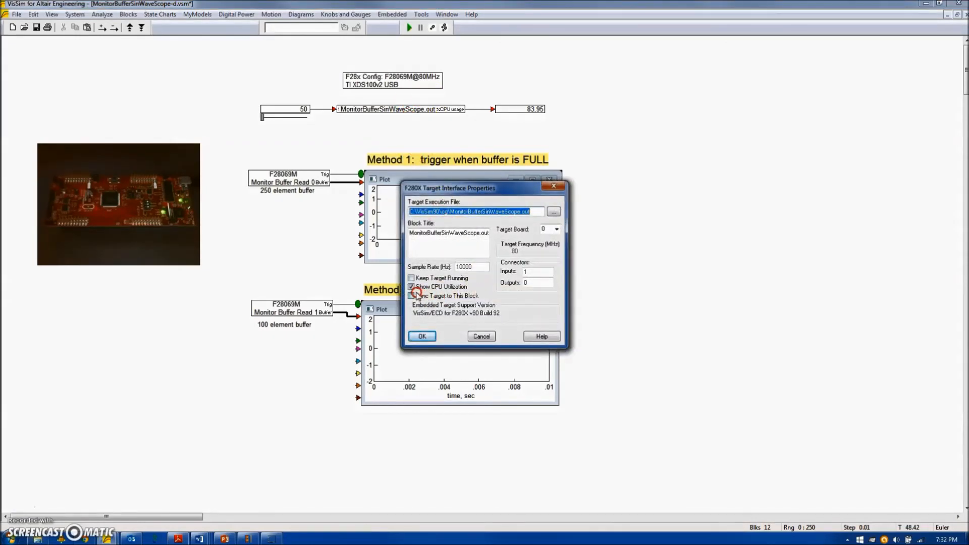
Uncheck Sync Target to This Block, keep Show CPU Utilization on, and confirm.
left_click(412, 295)
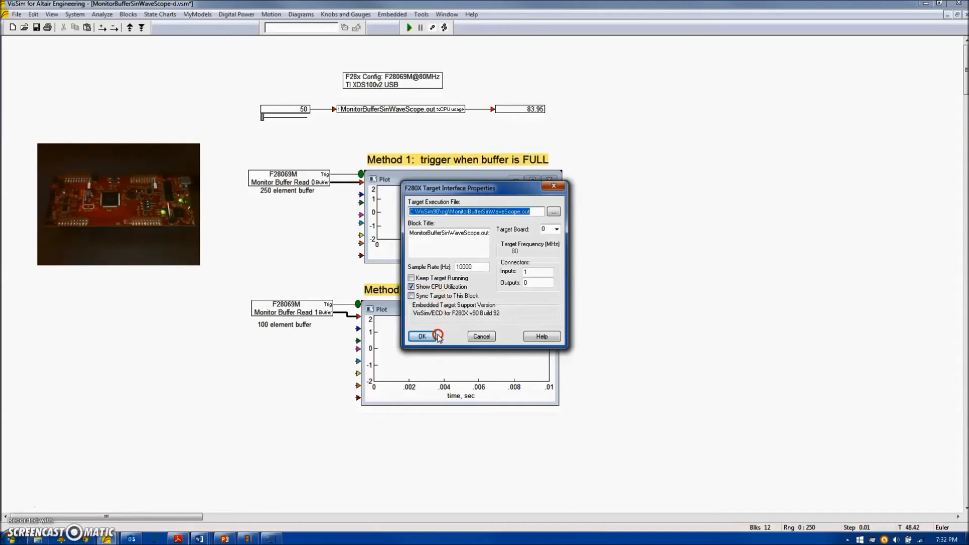
left_click(422, 336)
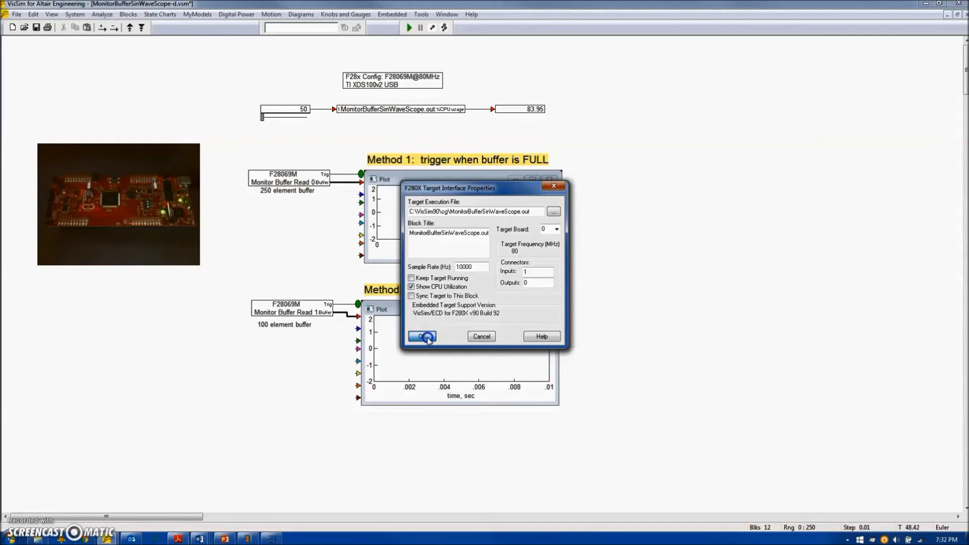
left_click(419, 336)
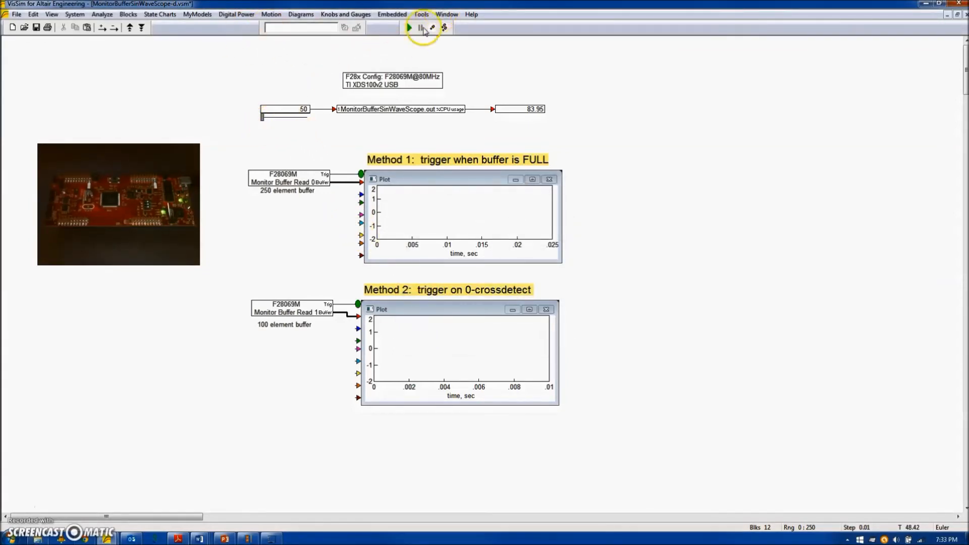
Run the diagram with Go until both plots show LaunchPad sine waves, then Stop.
left_click(408, 27)
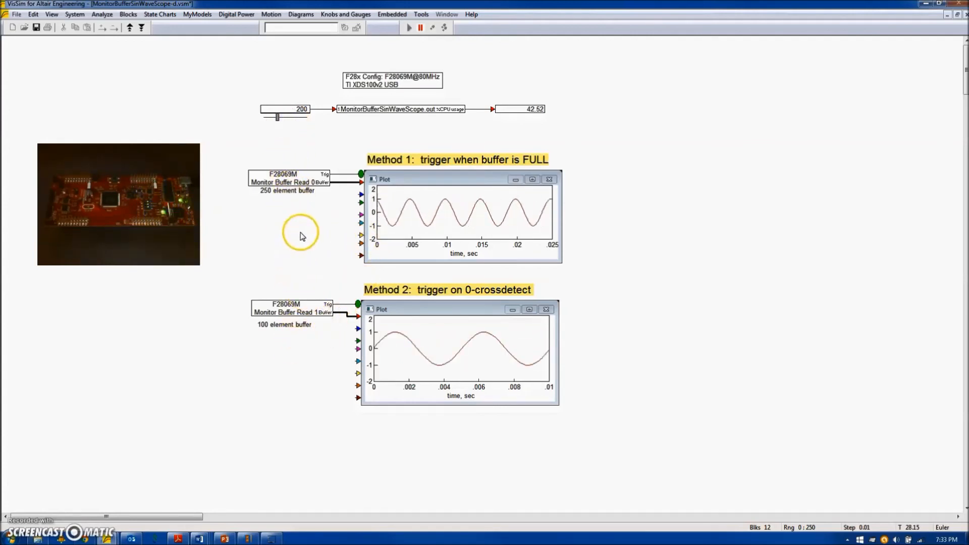
left_click(408, 27)
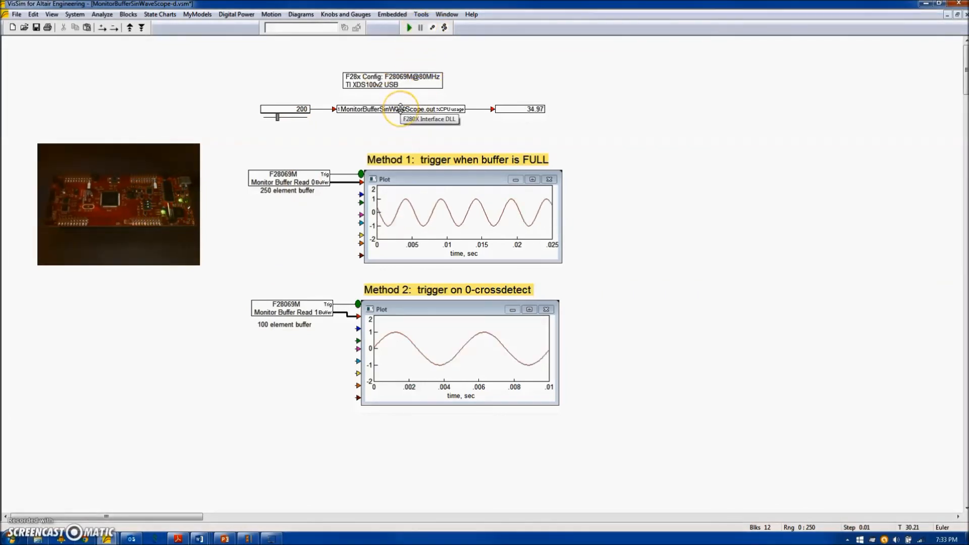
Review the Target Interface properties, then restart with Go to download to the F280X.
double_click(399, 110)
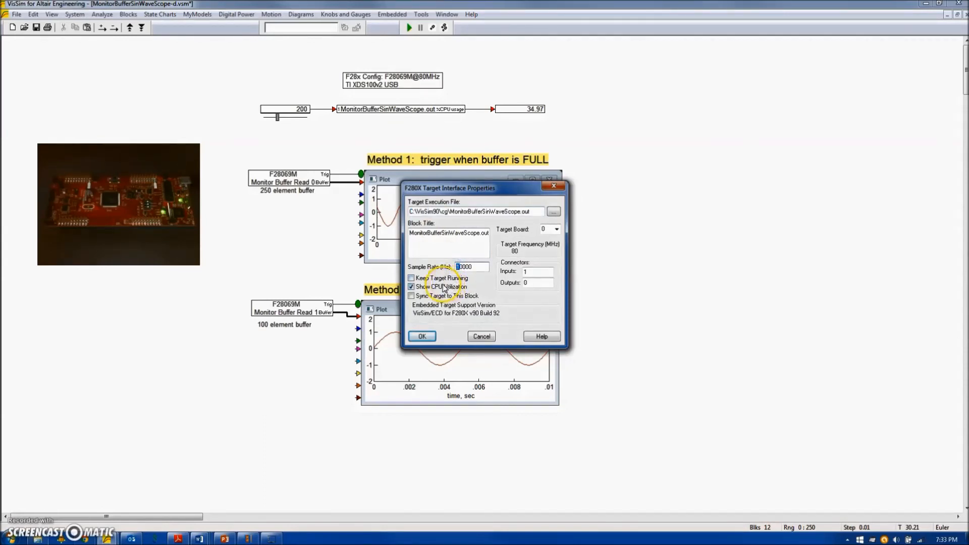
left_click(422, 336)
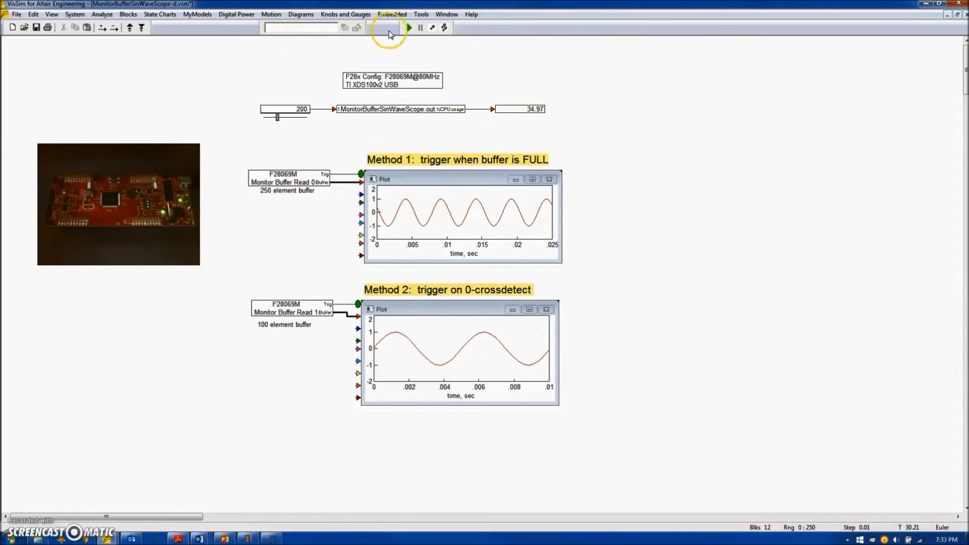
left_click(409, 27)
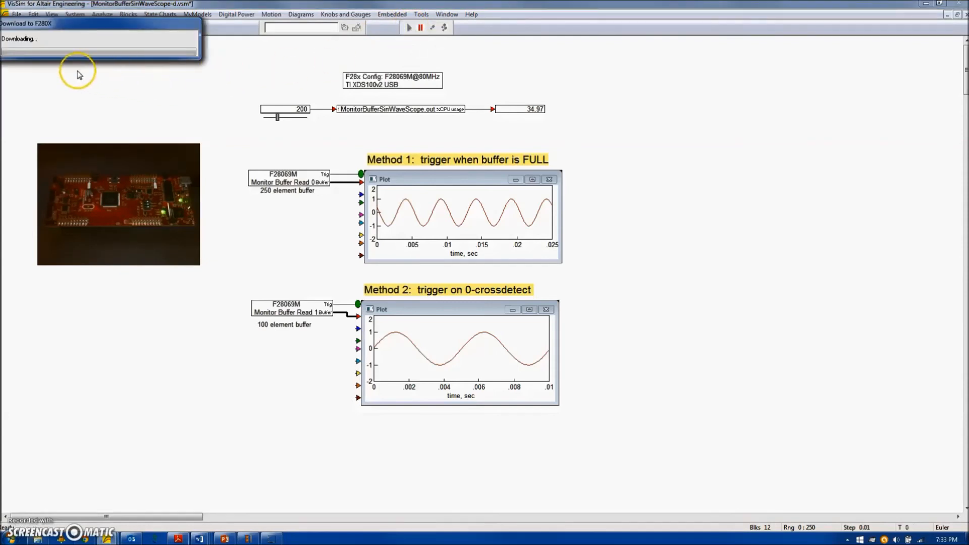